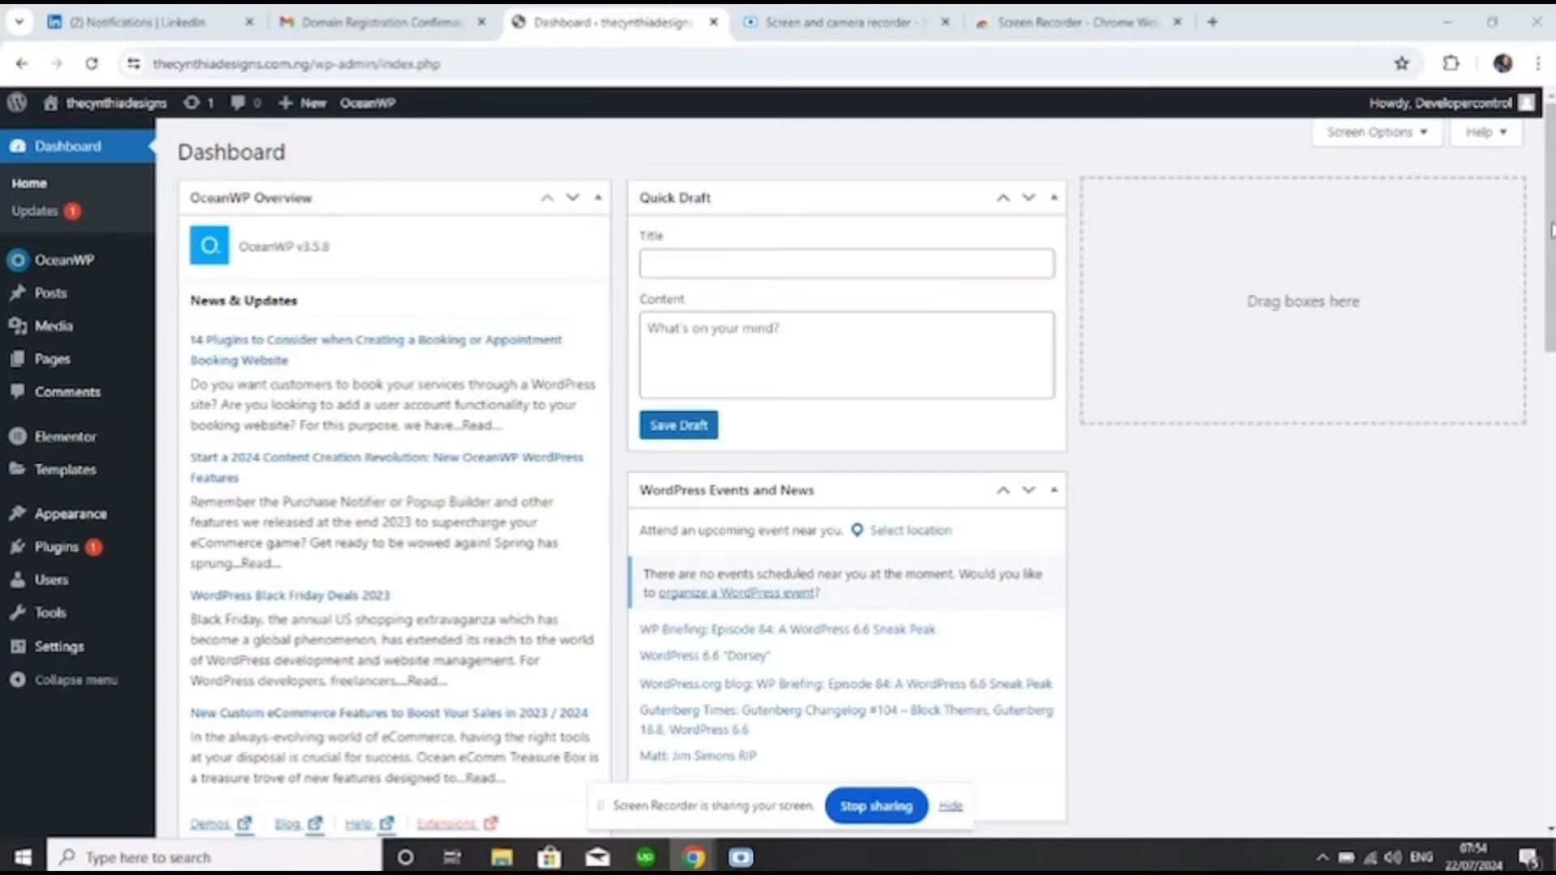
Go to Pages > All Pages from the WordPress admin dashboard
{"action": "scroll", "scroll_direction": "down", "scroll_amount": 3}
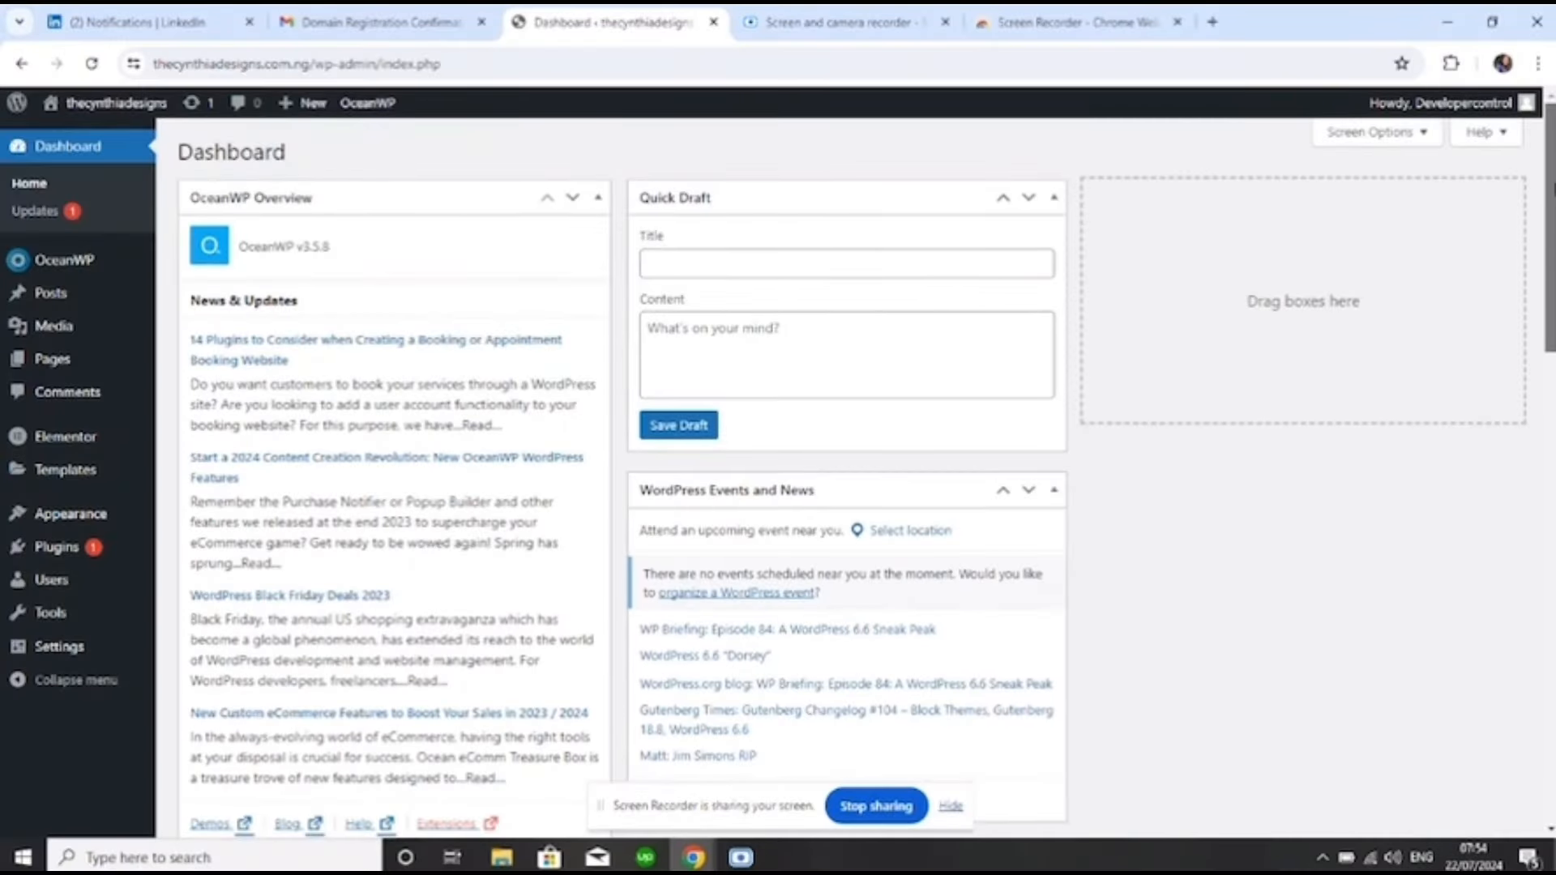
{"action": "mouse_move", "coordinate": [1207, 326]}
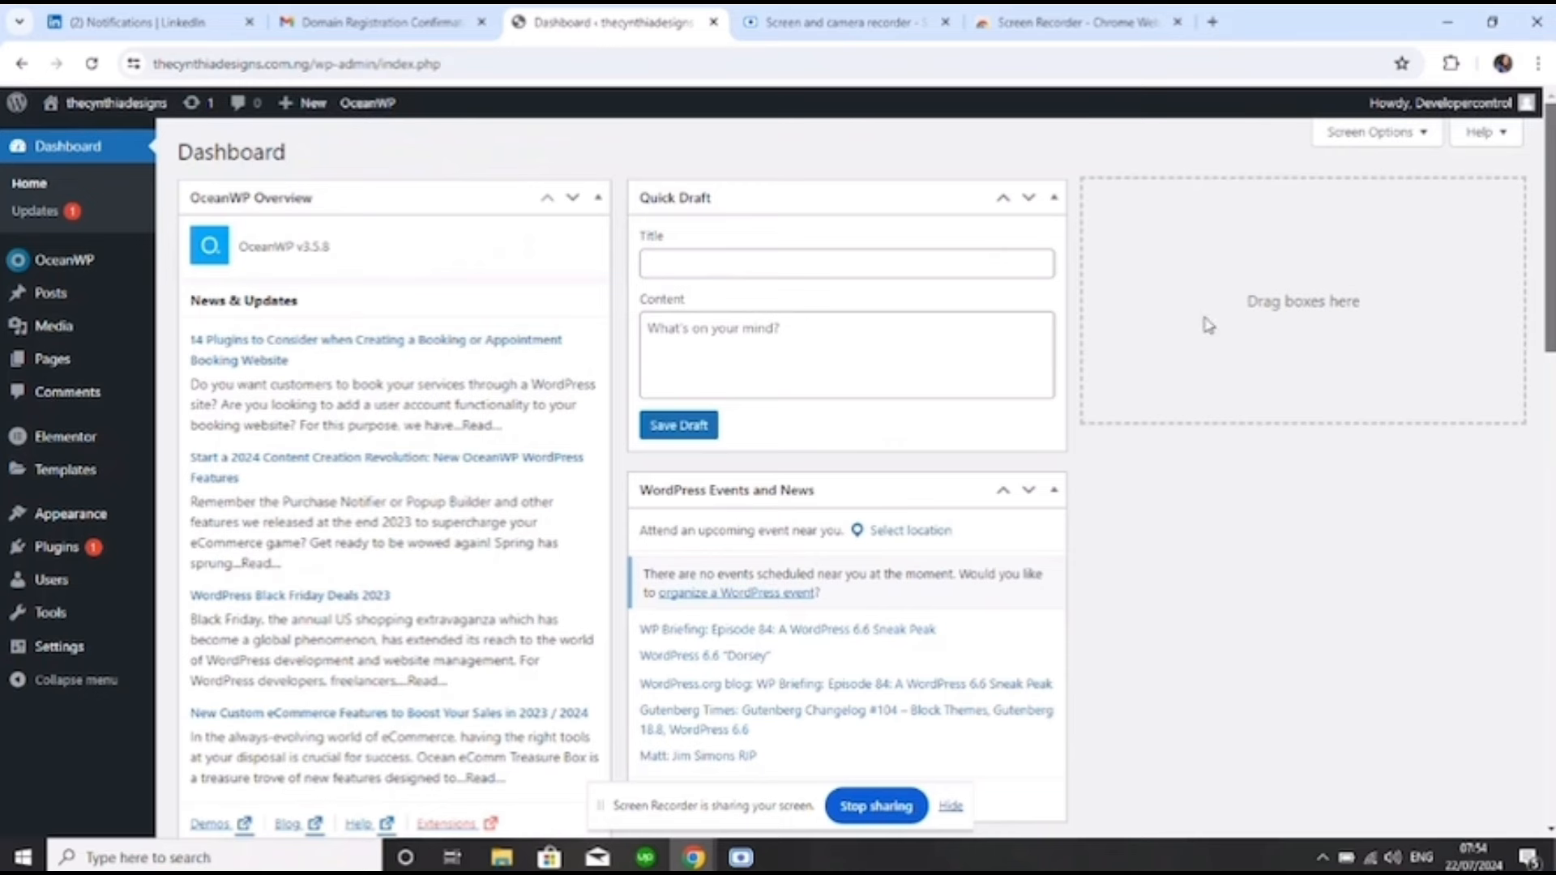
{"action": "mouse_move", "coordinate": [612, 485]}
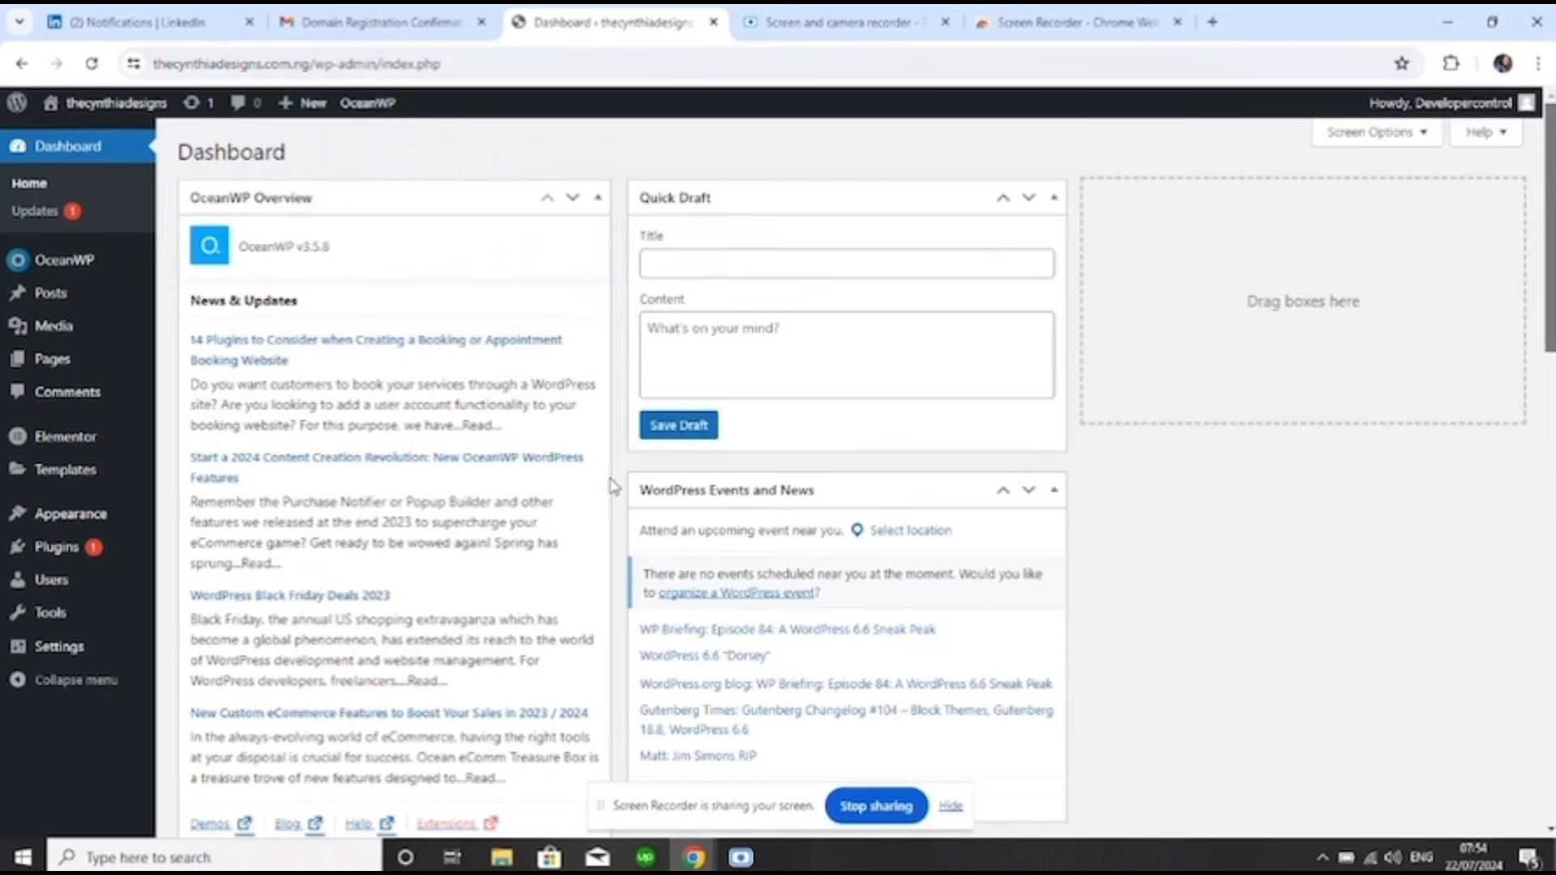
{"action": "mouse_move", "coordinate": [356, 384]}
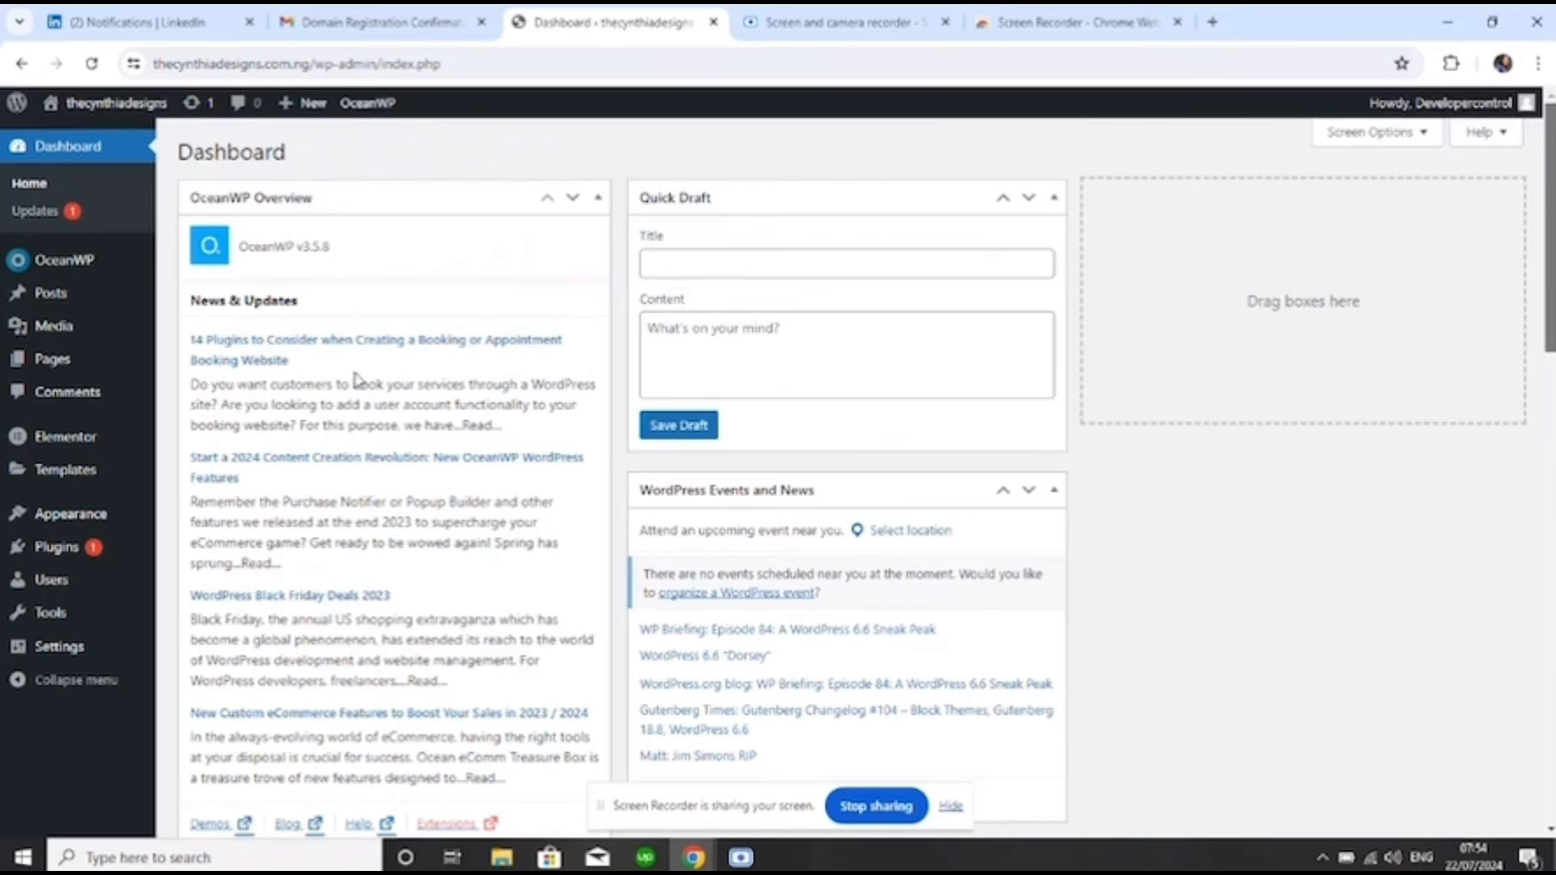
{"action": "mouse_move", "coordinate": [53, 325]}
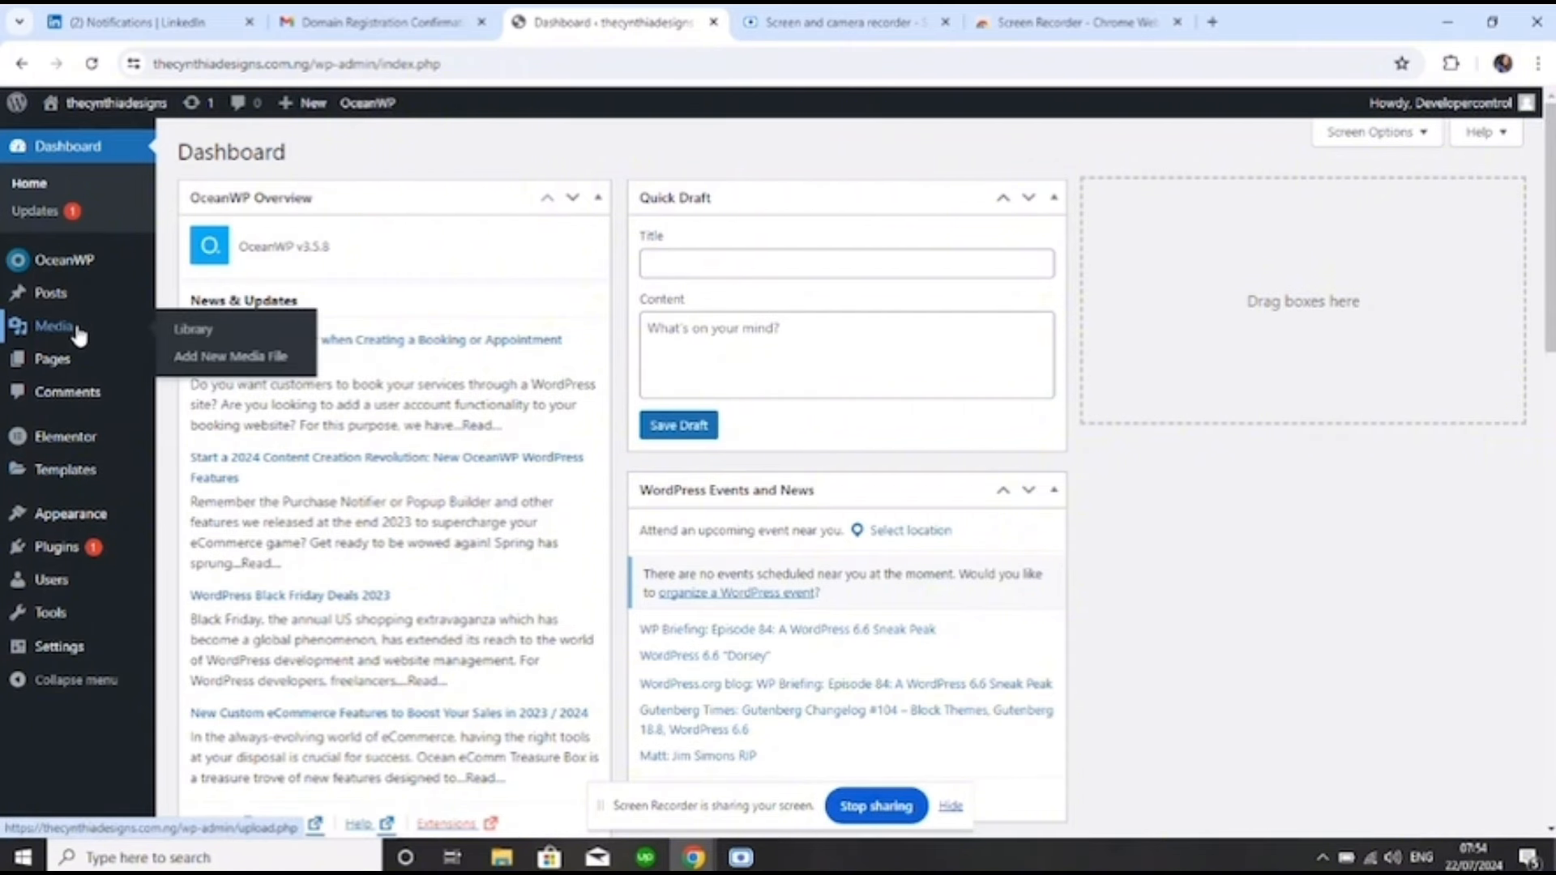
{"action": "mouse_move", "coordinate": [52, 358]}
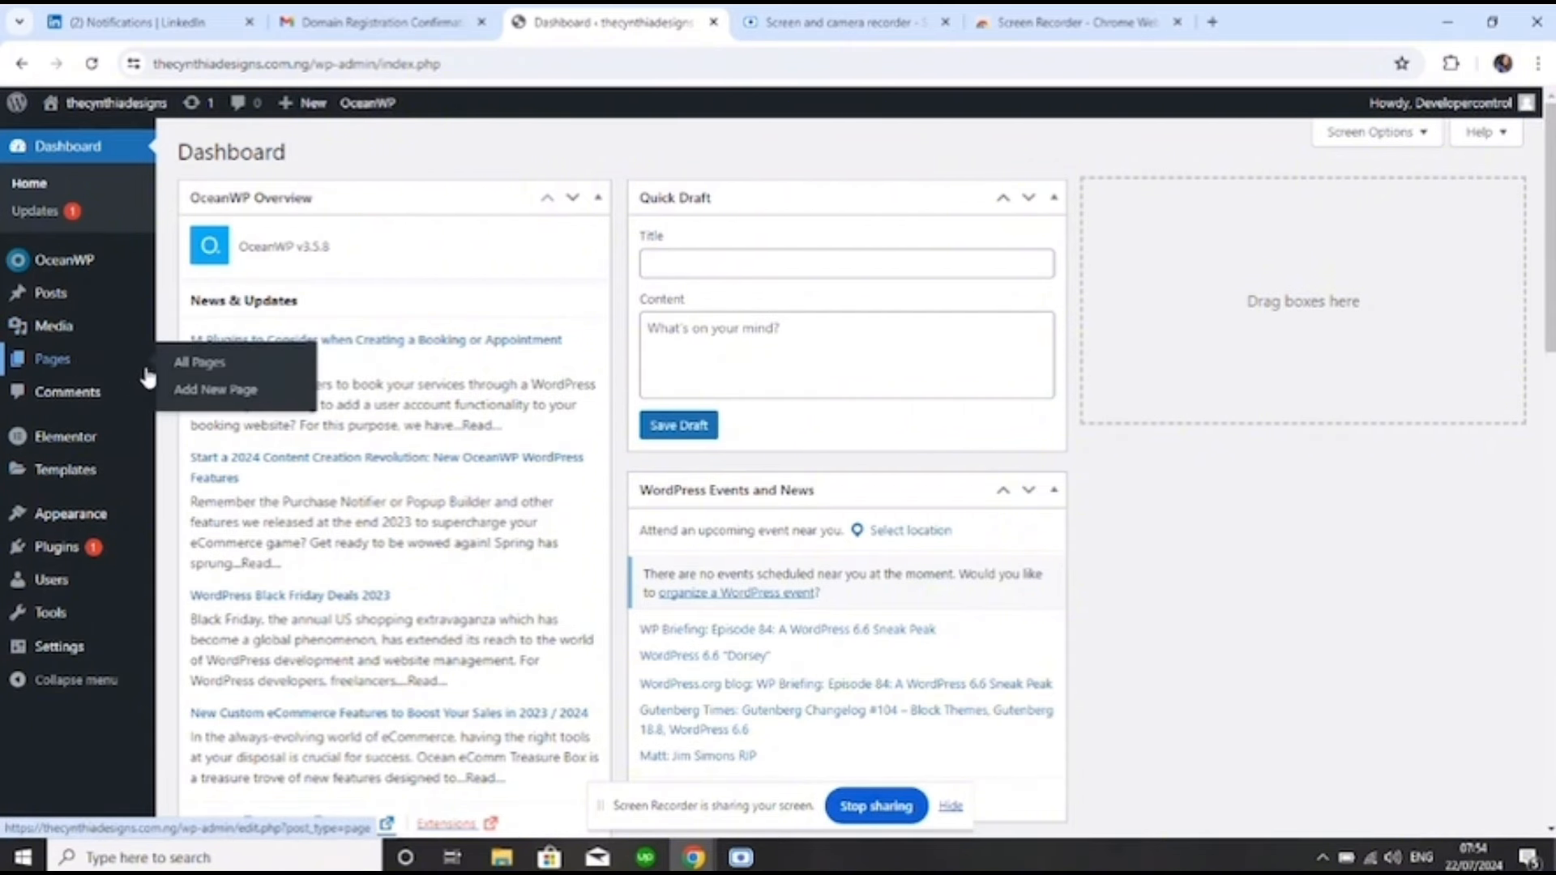
{"action": "left_click", "coordinate": [199, 362]}
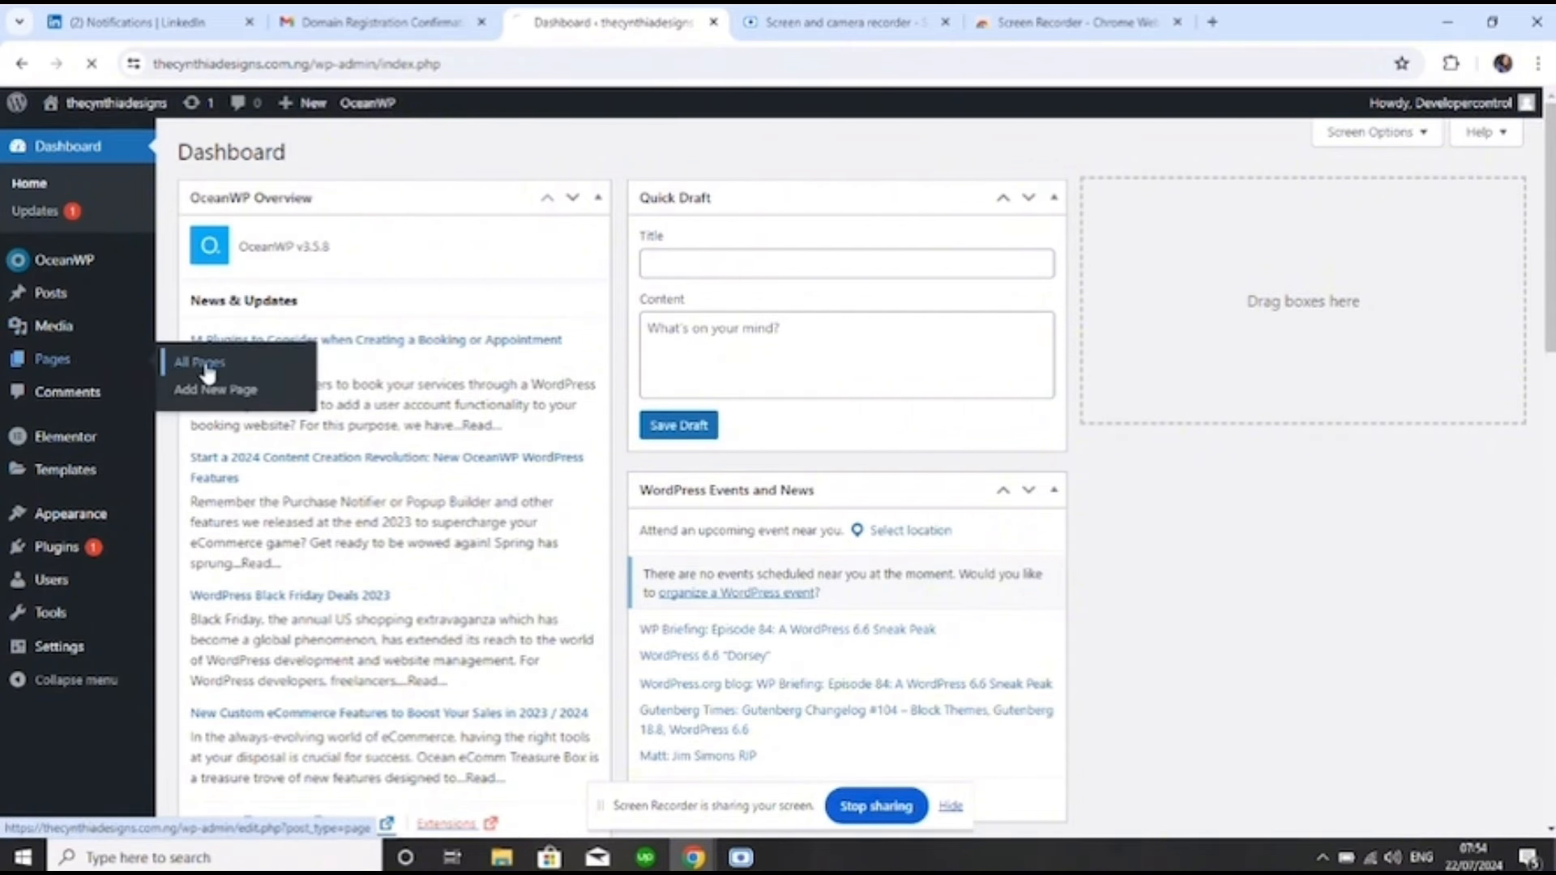
Open the Home page's edit screen from the list of five site pages
{"action": "left_click", "coordinate": [198, 362]}
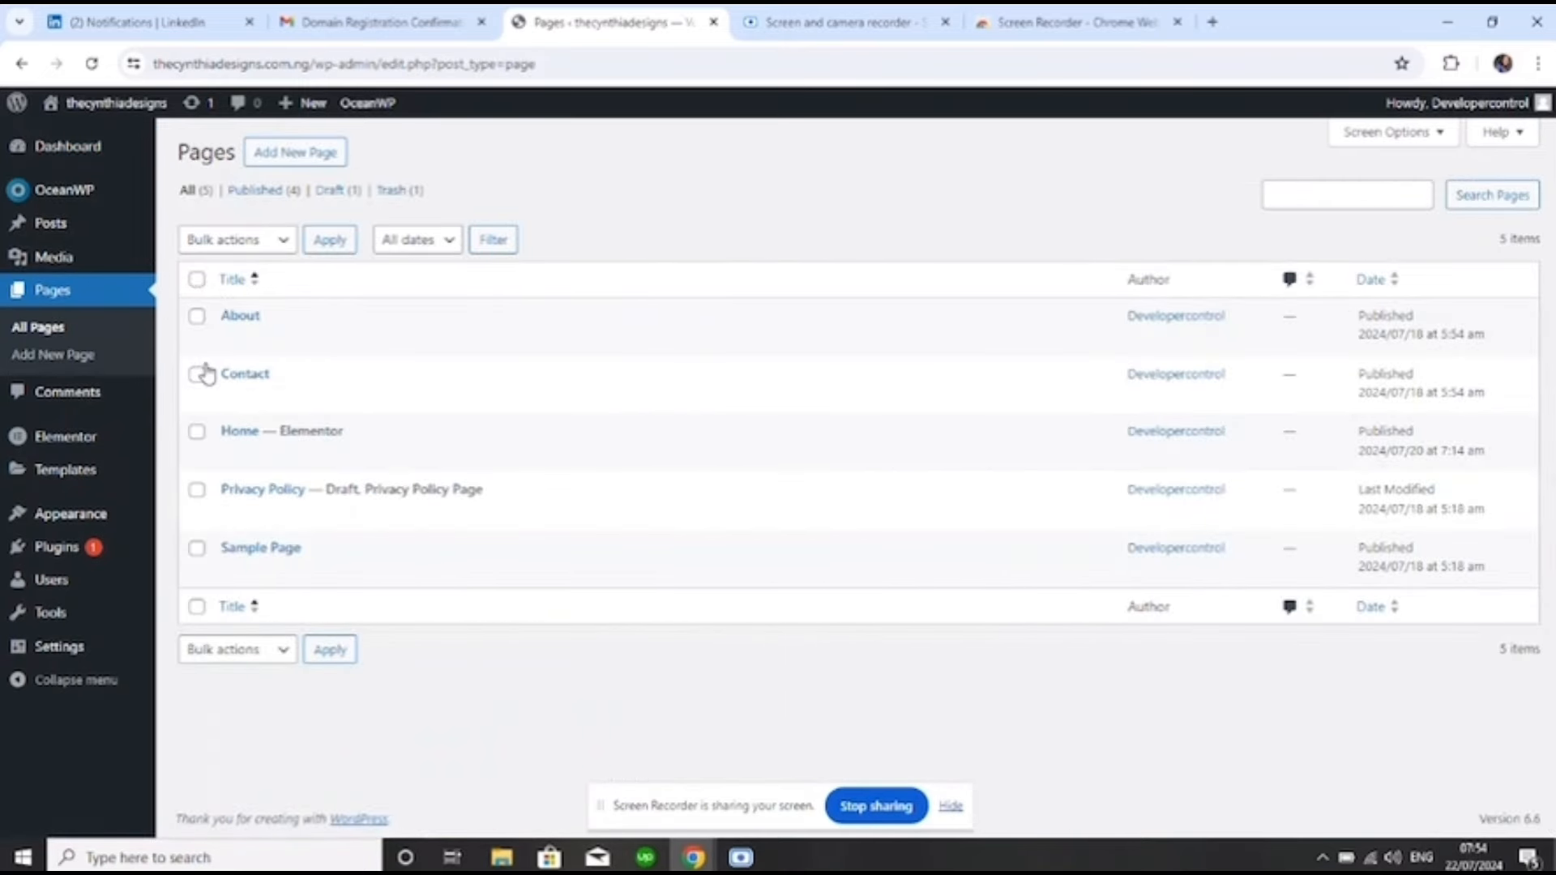
{"action": "mouse_move", "coordinate": [375, 411]}
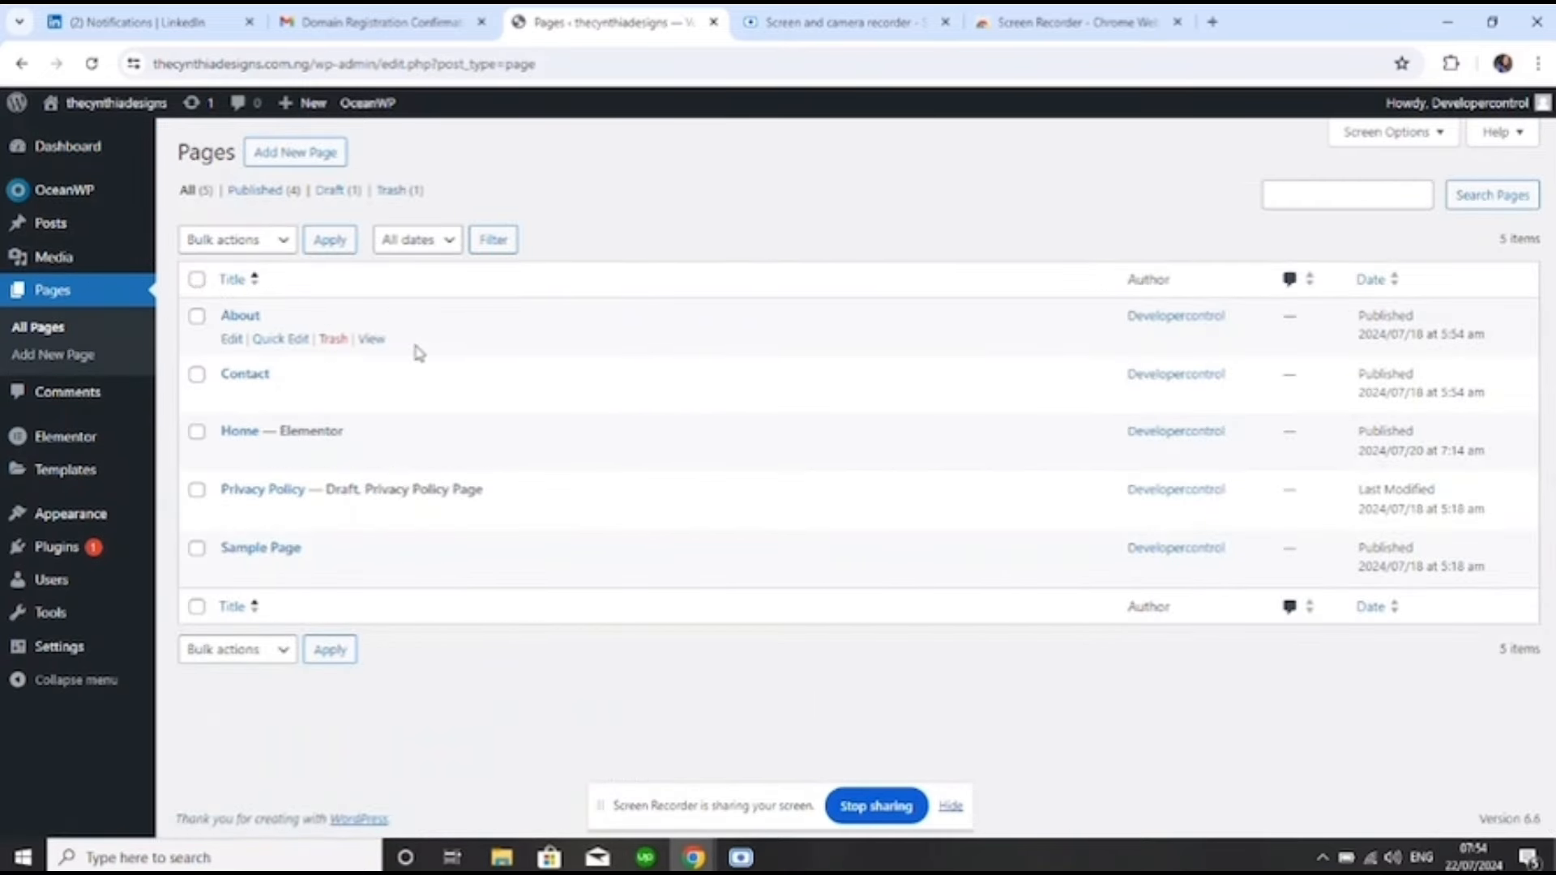
{"action": "mouse_move", "coordinate": [267, 431]}
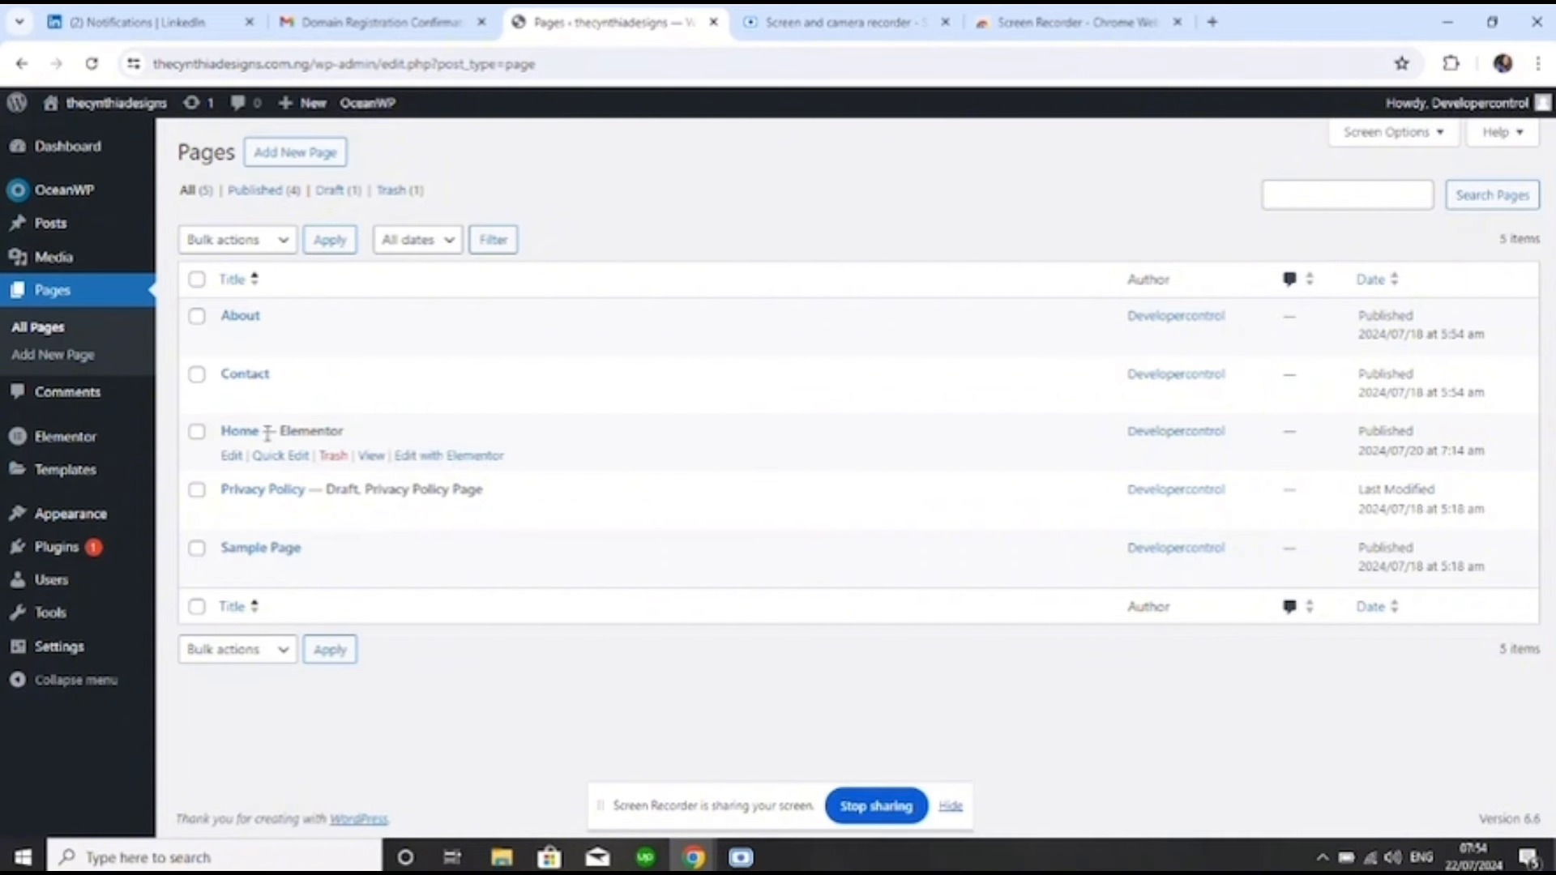
{"action": "mouse_move", "coordinate": [269, 431]}
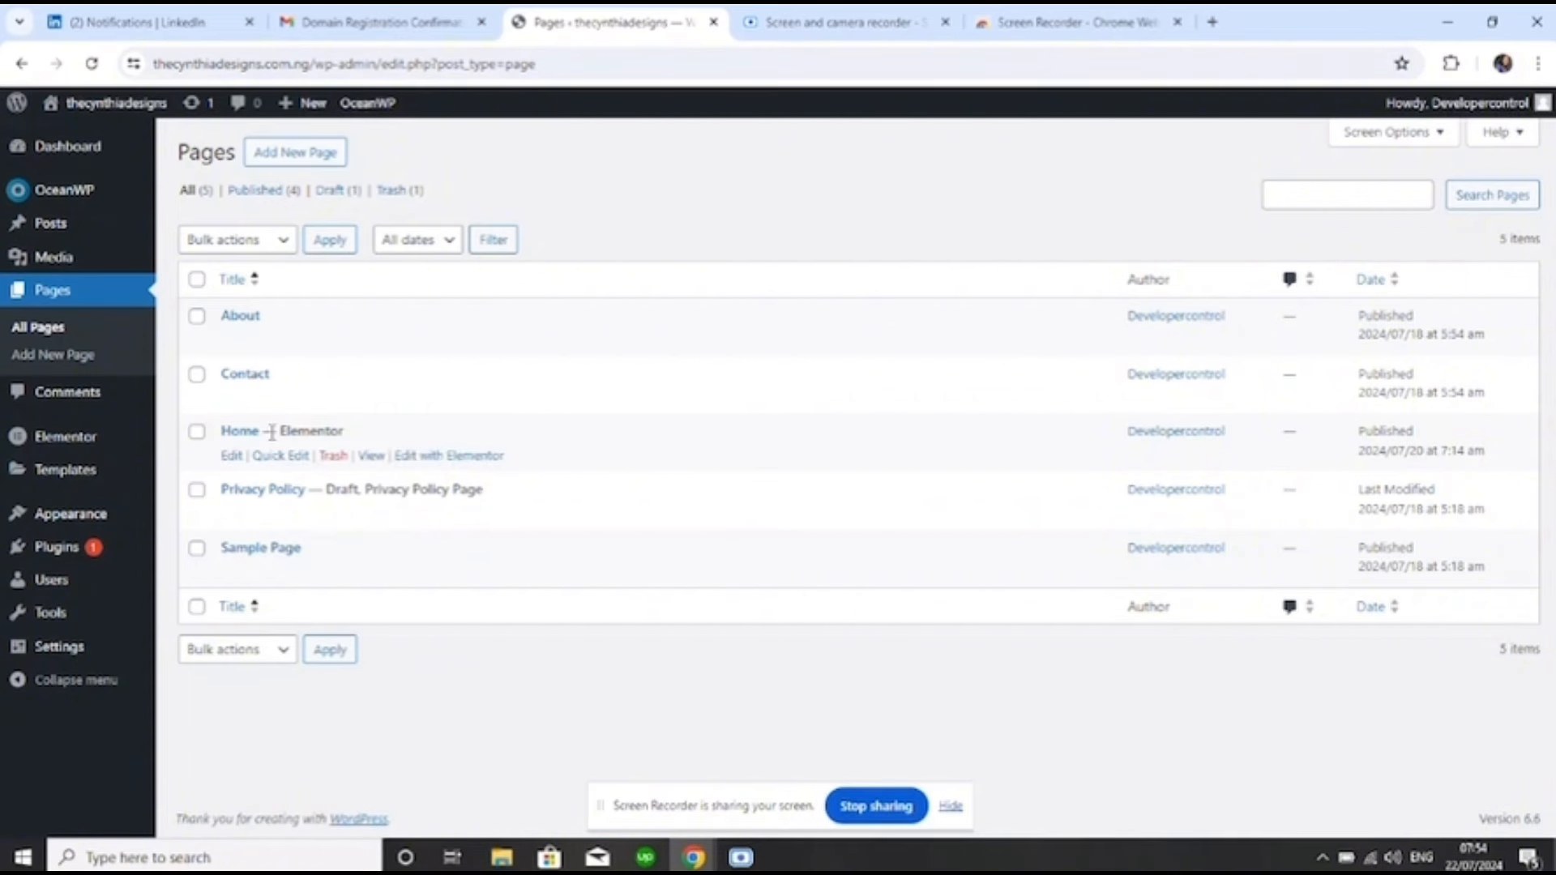
{"action": "left_click", "coordinate": [240, 431]}
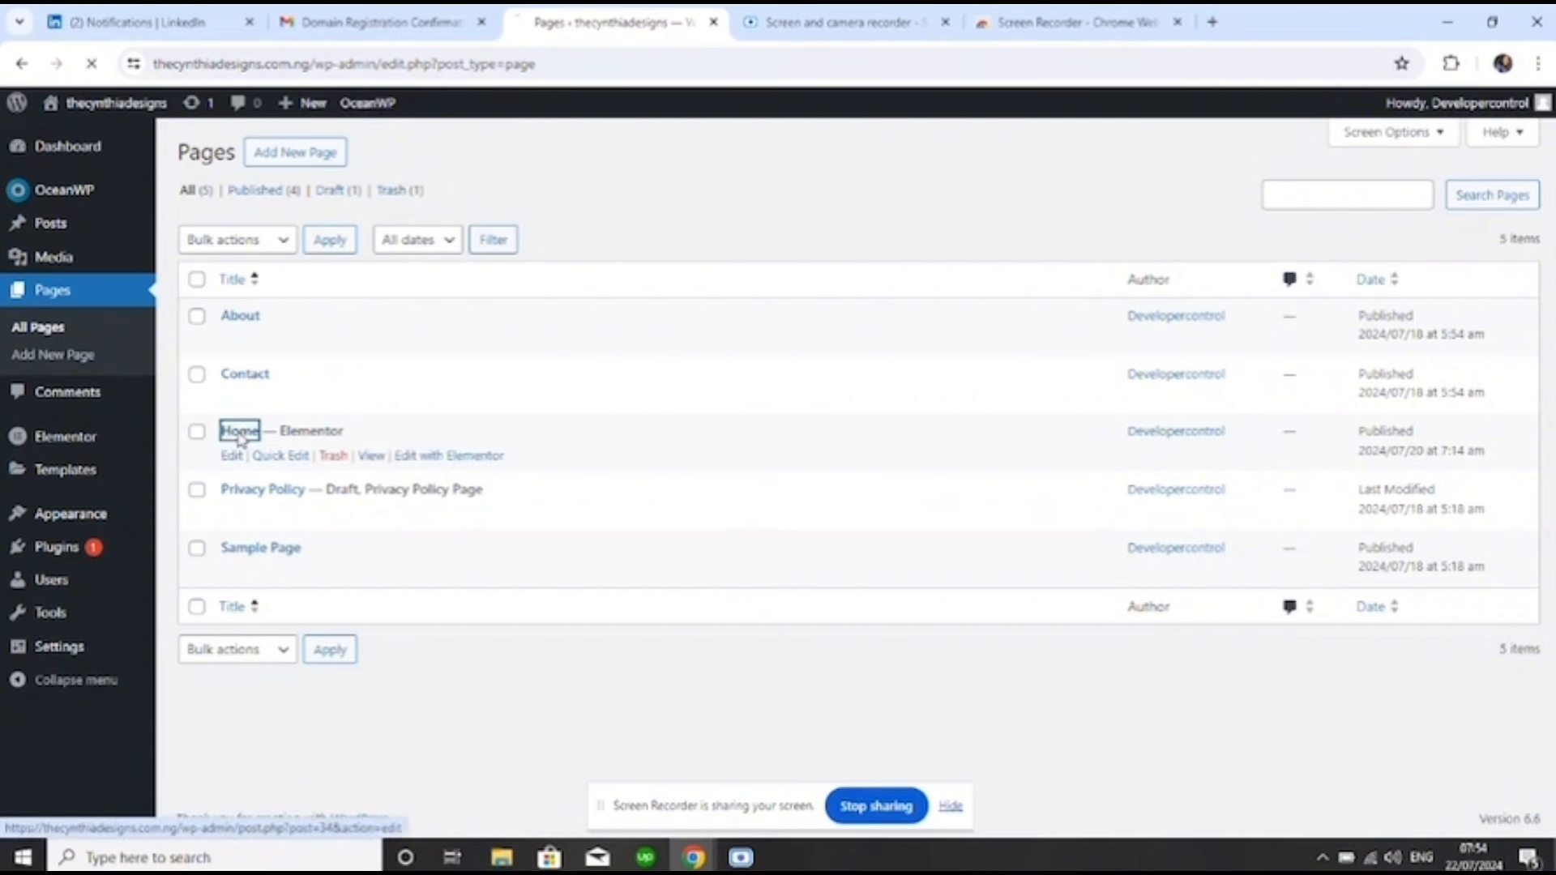
Launch Elementor on the Home page from its Edit Page screen
{"action": "left_click", "coordinate": [240, 431]}
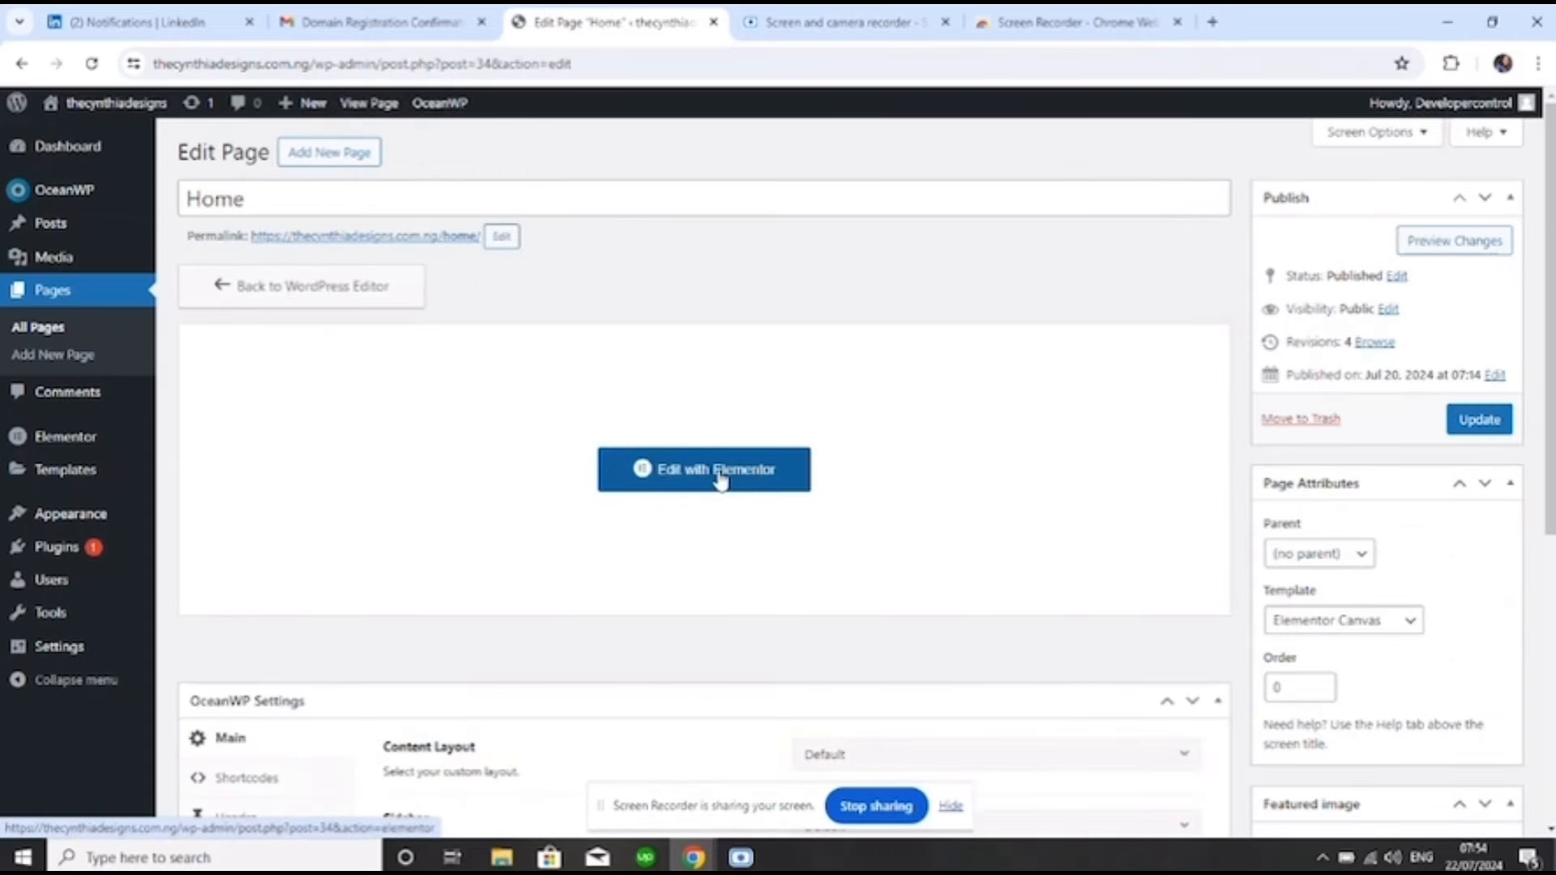
{"action": "mouse_move", "coordinate": [435, 243]}
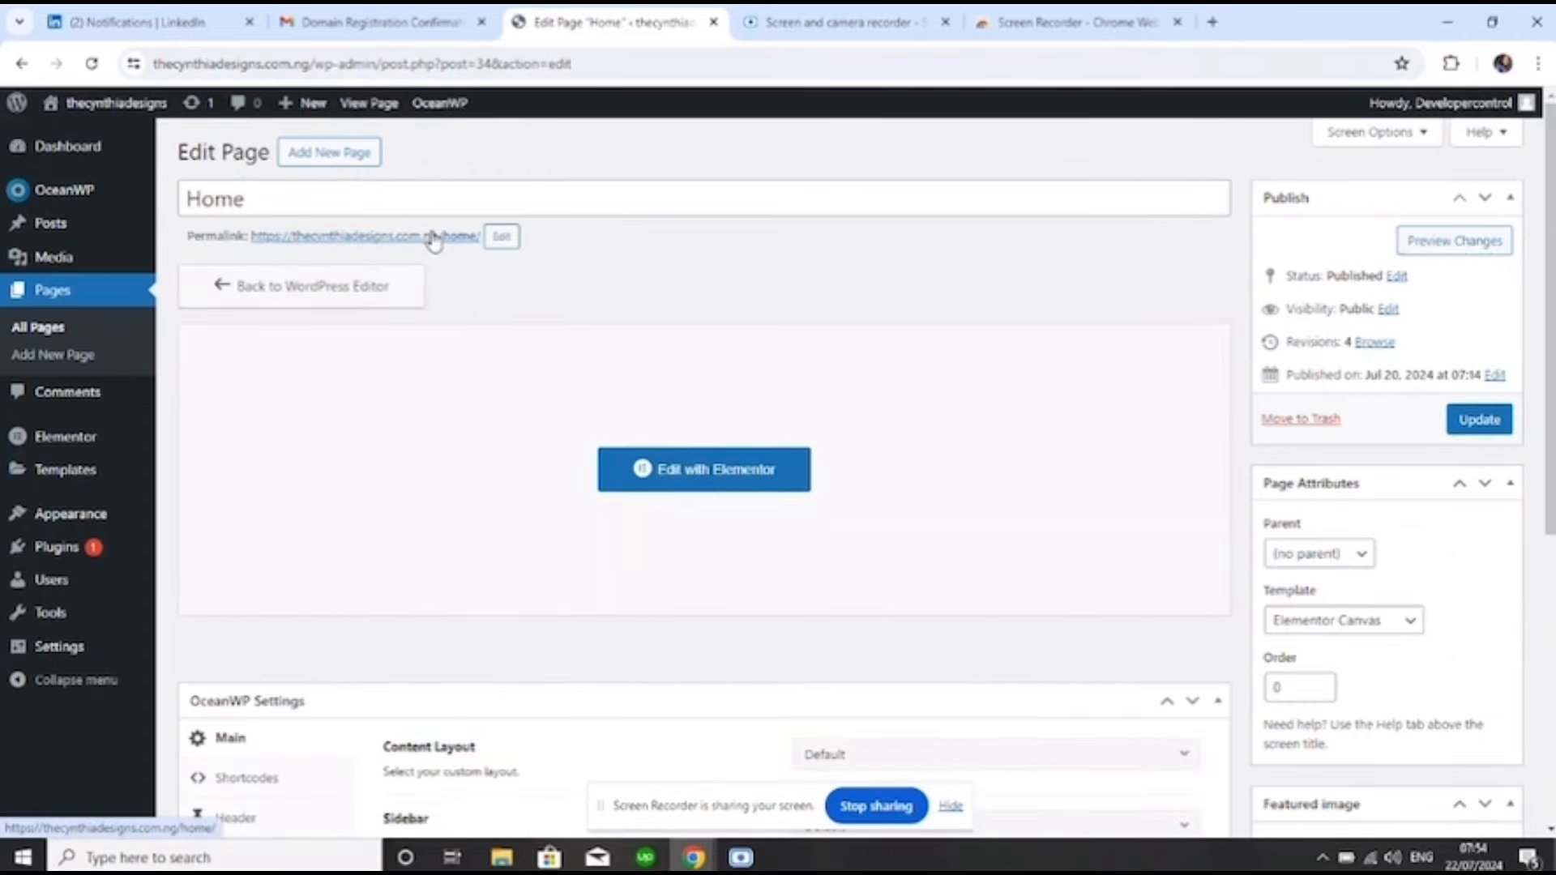
{"action": "mouse_move", "coordinate": [685, 490]}
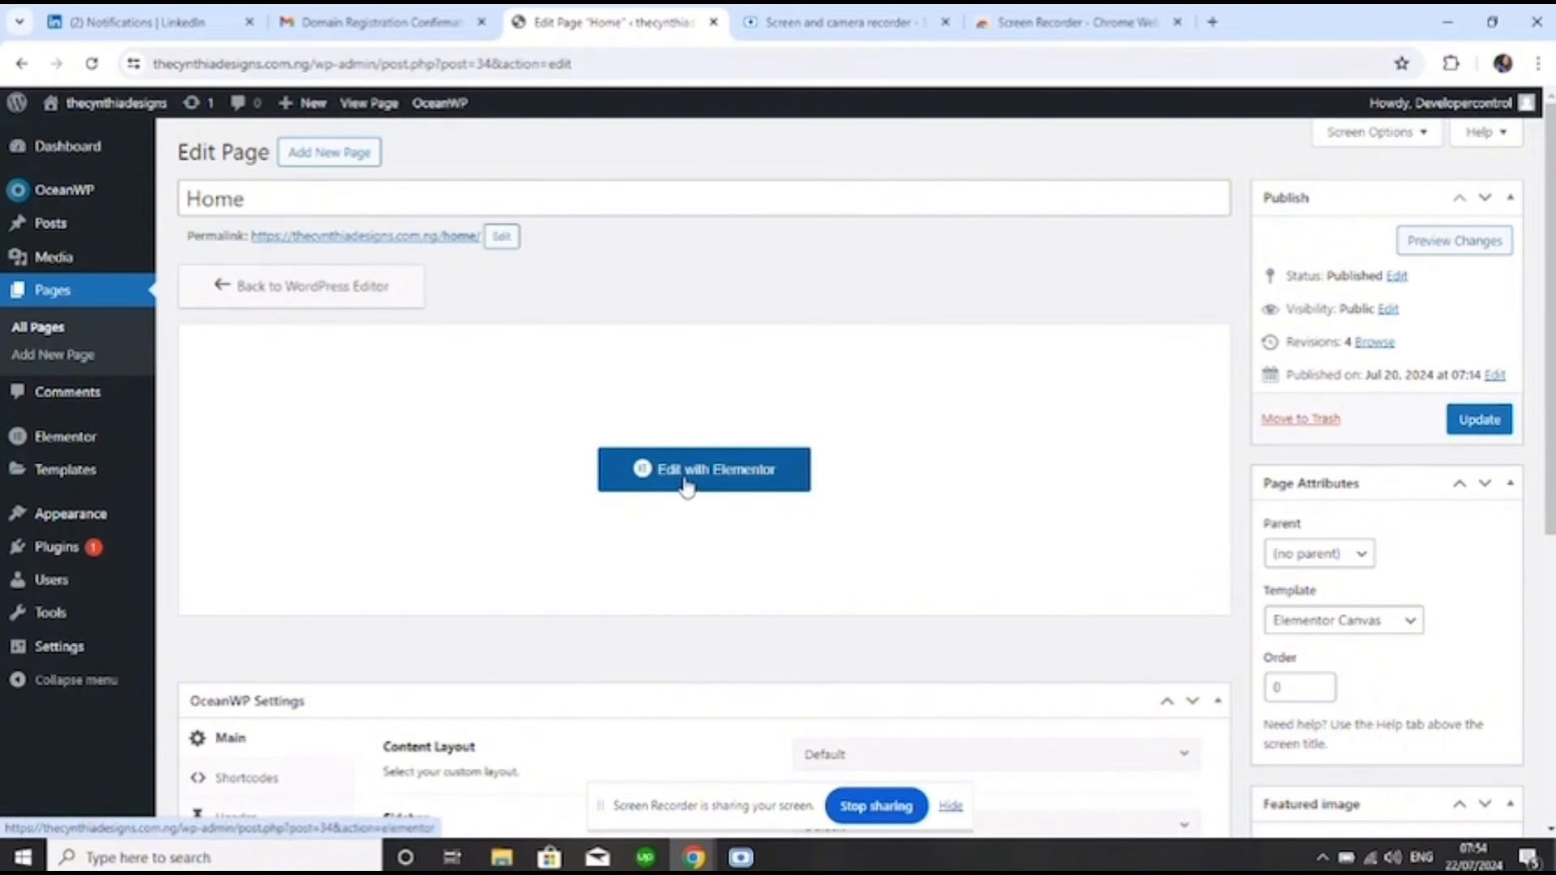
{"action": "left_click", "coordinate": [703, 469]}
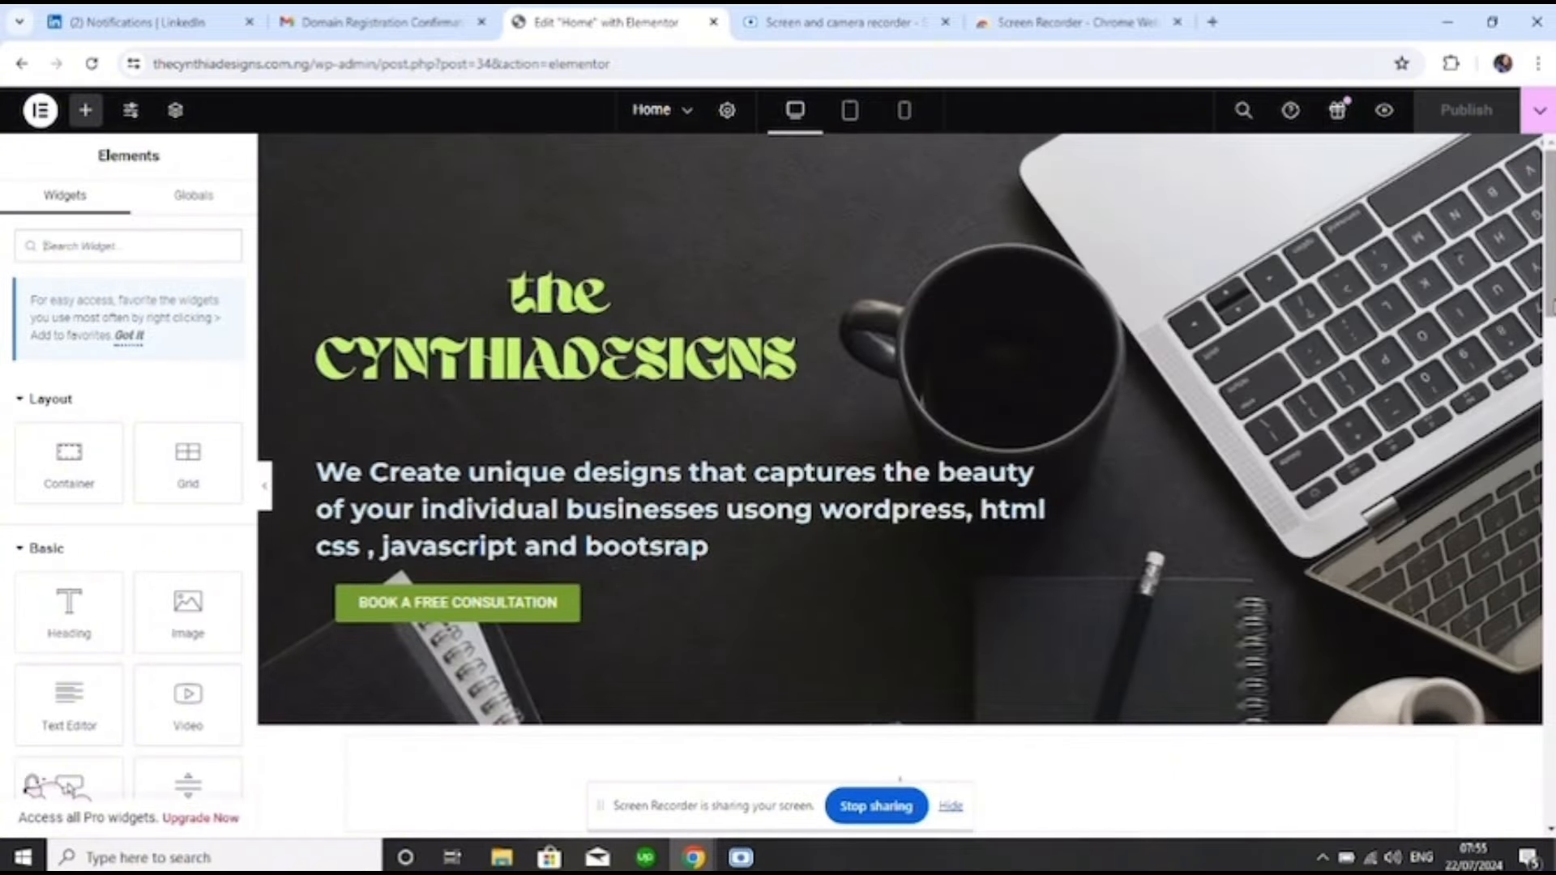
Scroll the Home page canvas through hero, works, services and socials sections
{"action": "scroll", "scroll_direction": "down", "scroll_amount": 3}
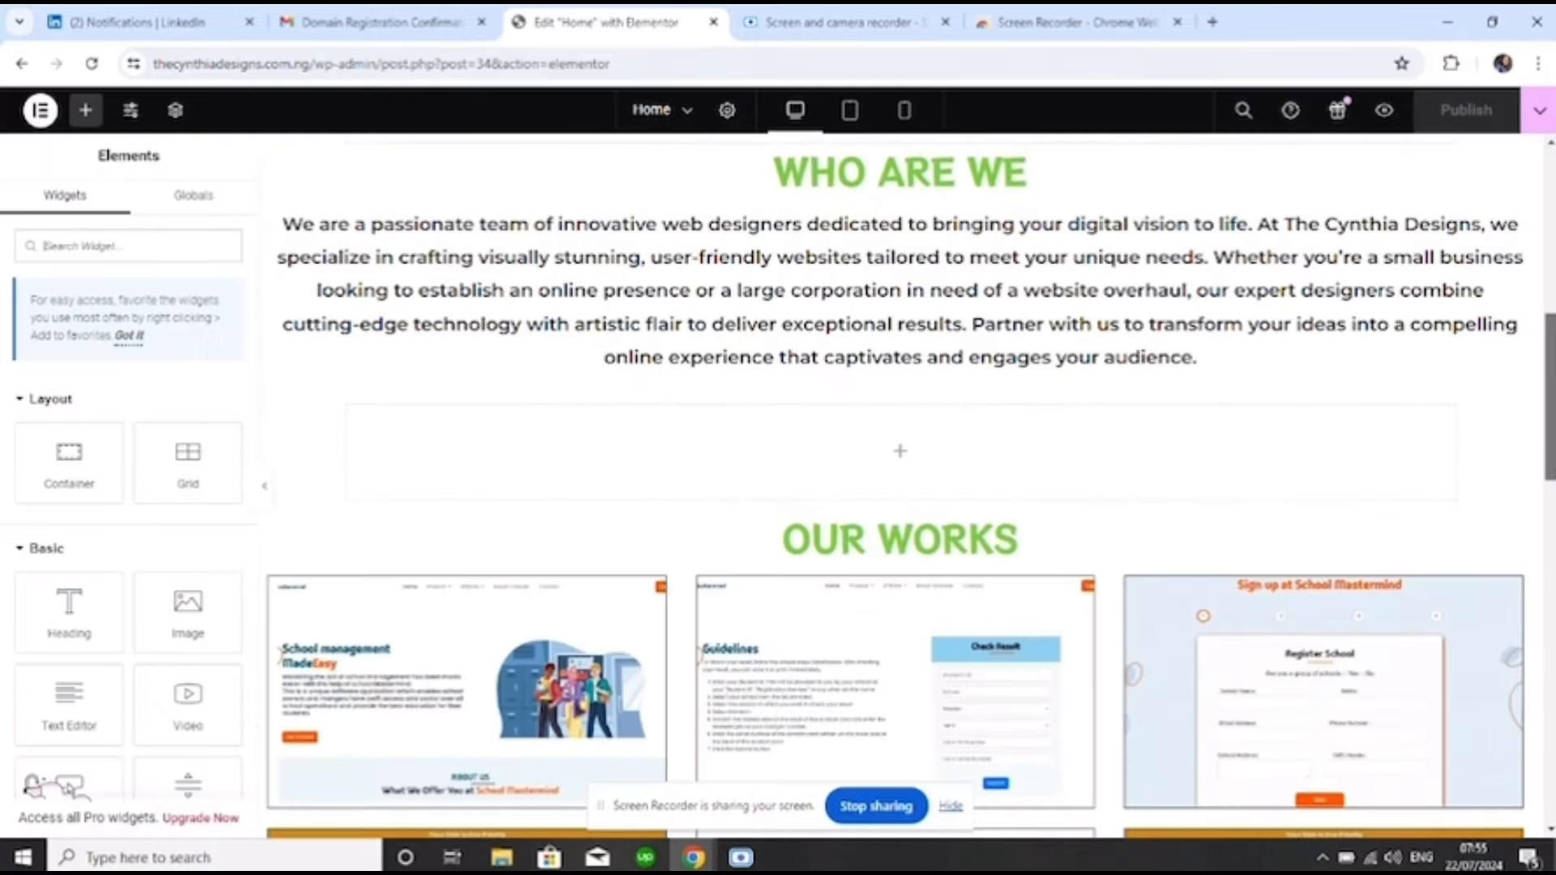
{"action": "scroll", "scroll_direction": "down", "scroll_amount": 3}
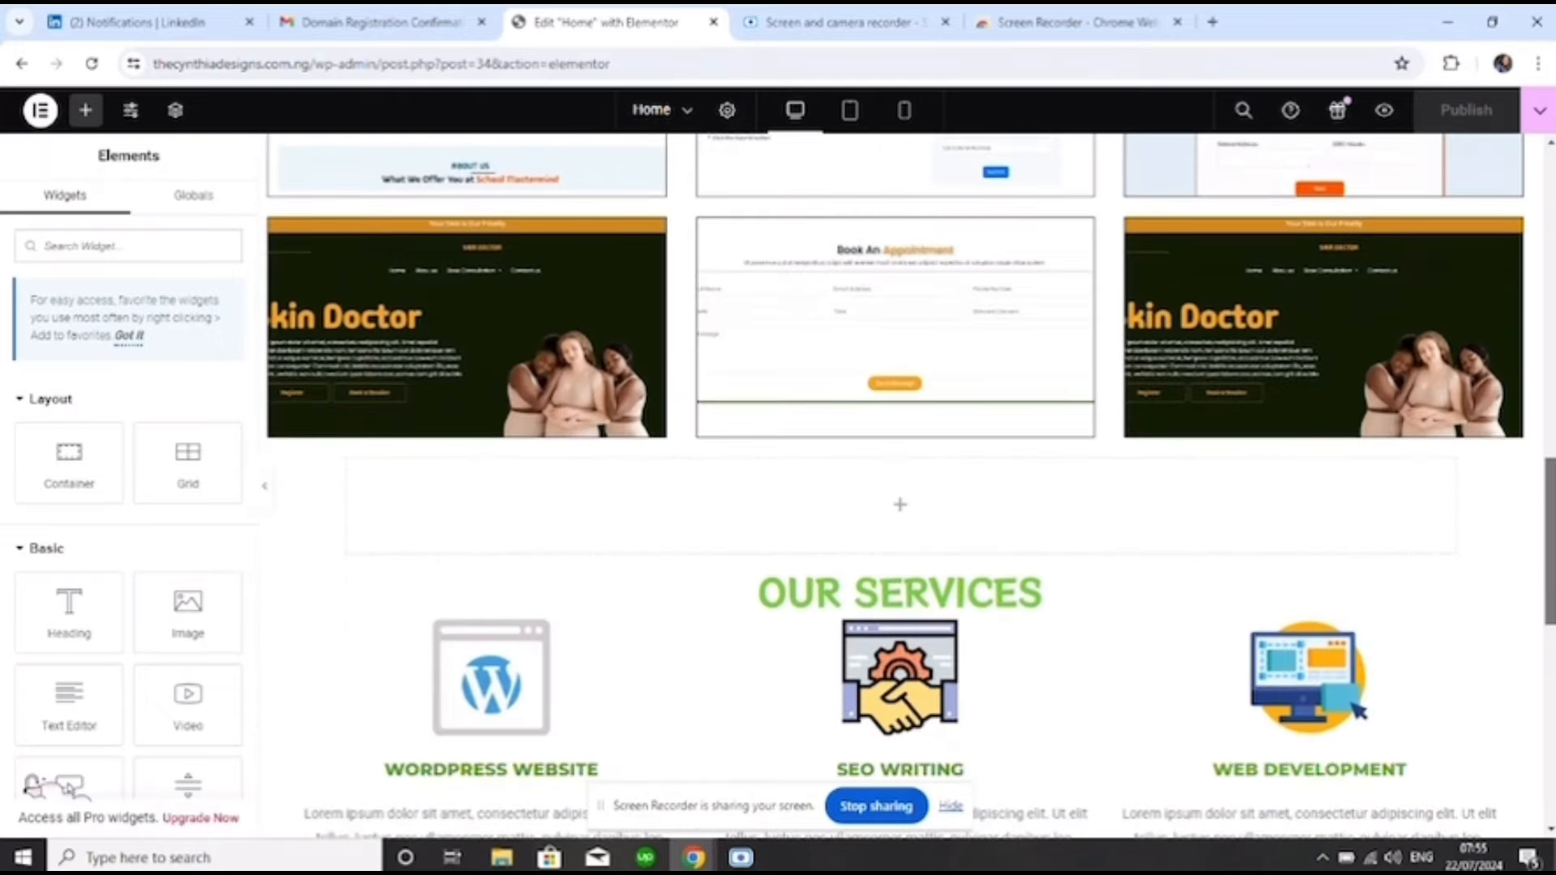
{"action": "scroll", "scroll_direction": "down", "scroll_amount": 3}
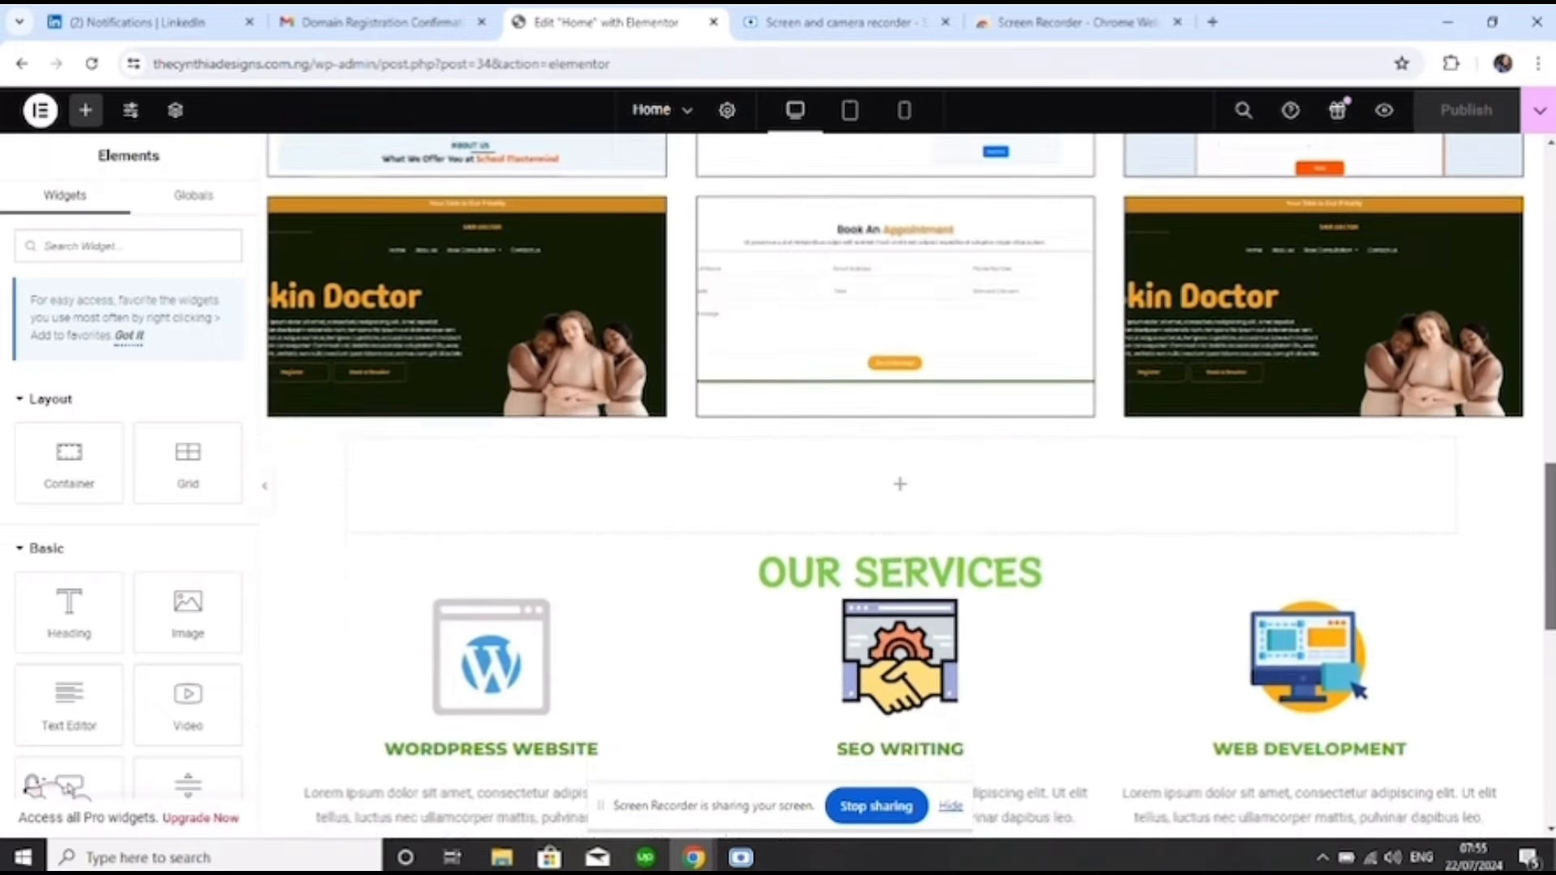
{"action": "scroll", "scroll_direction": "down", "scroll_amount": 3}
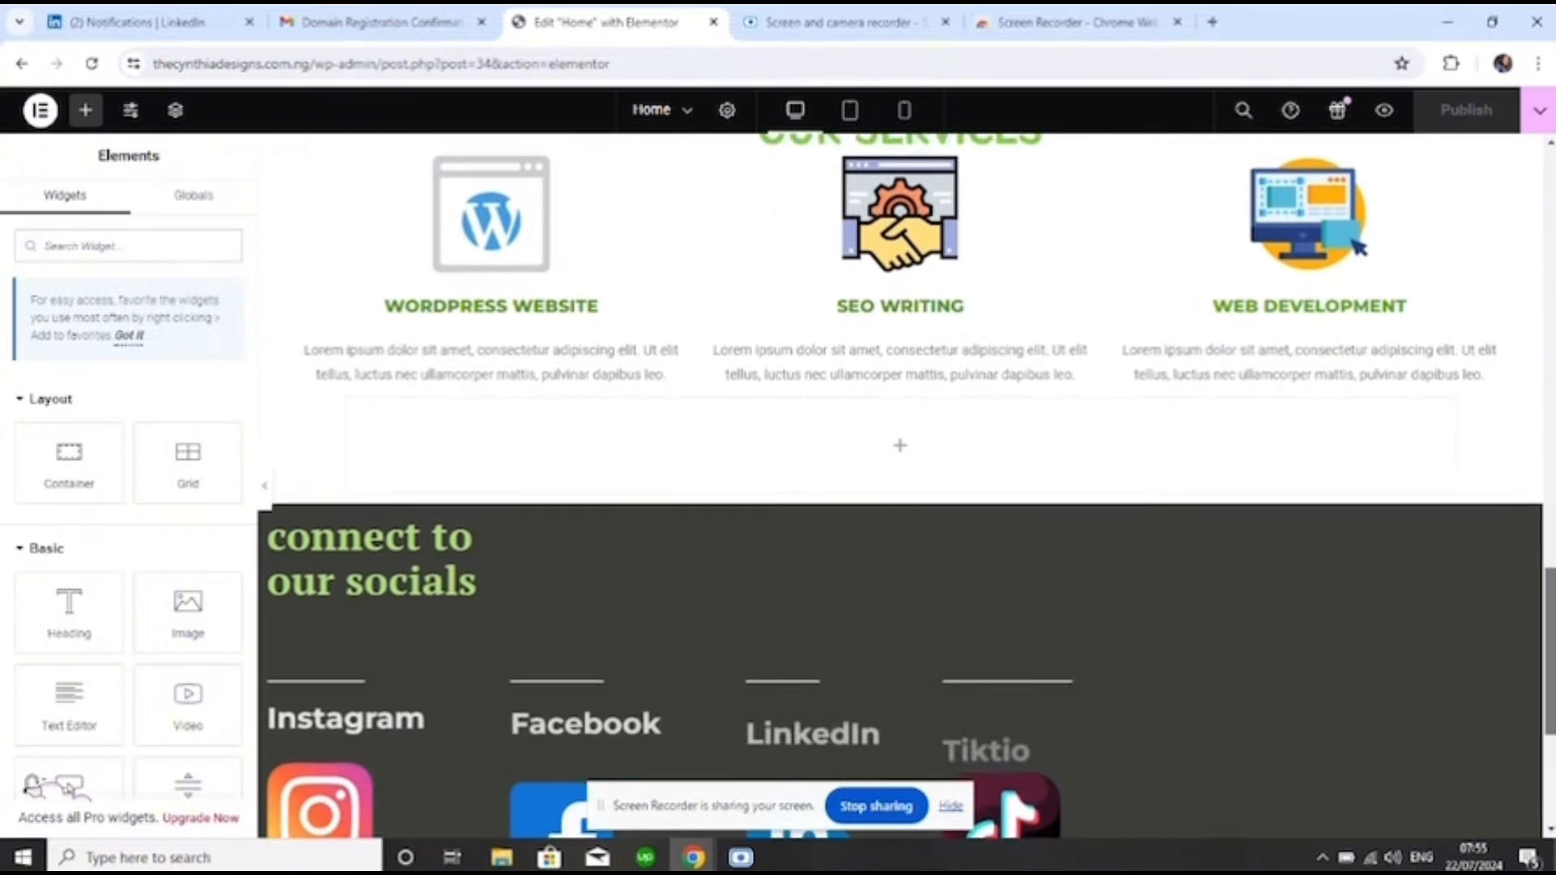
{"action": "scroll", "scroll_direction": "down", "scroll_amount": 3}
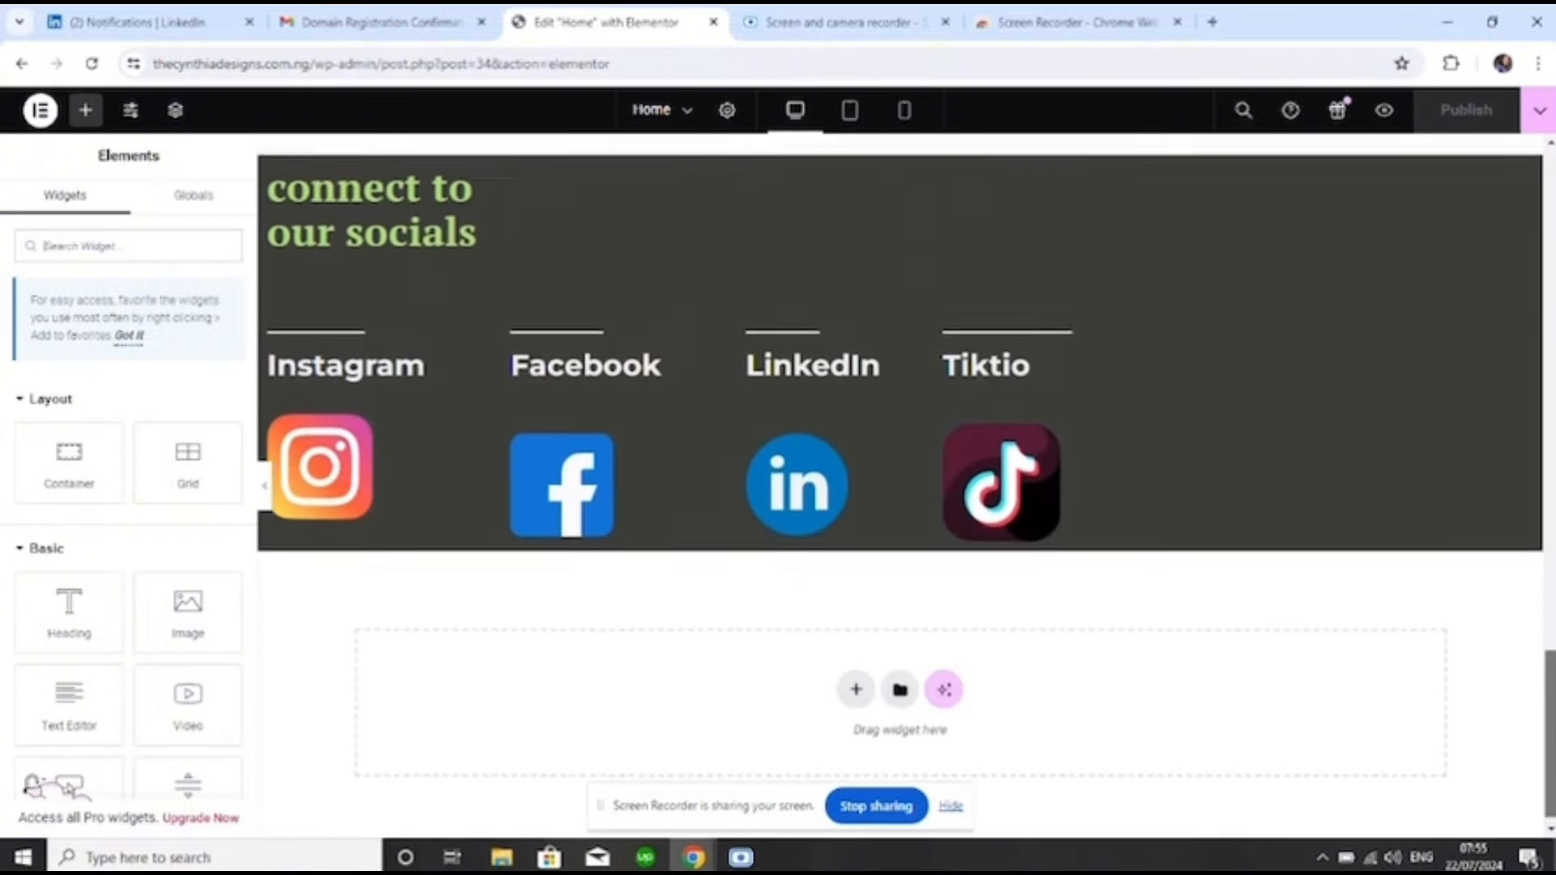
{"action": "scroll", "scroll_direction": "down", "scroll_amount": 3}
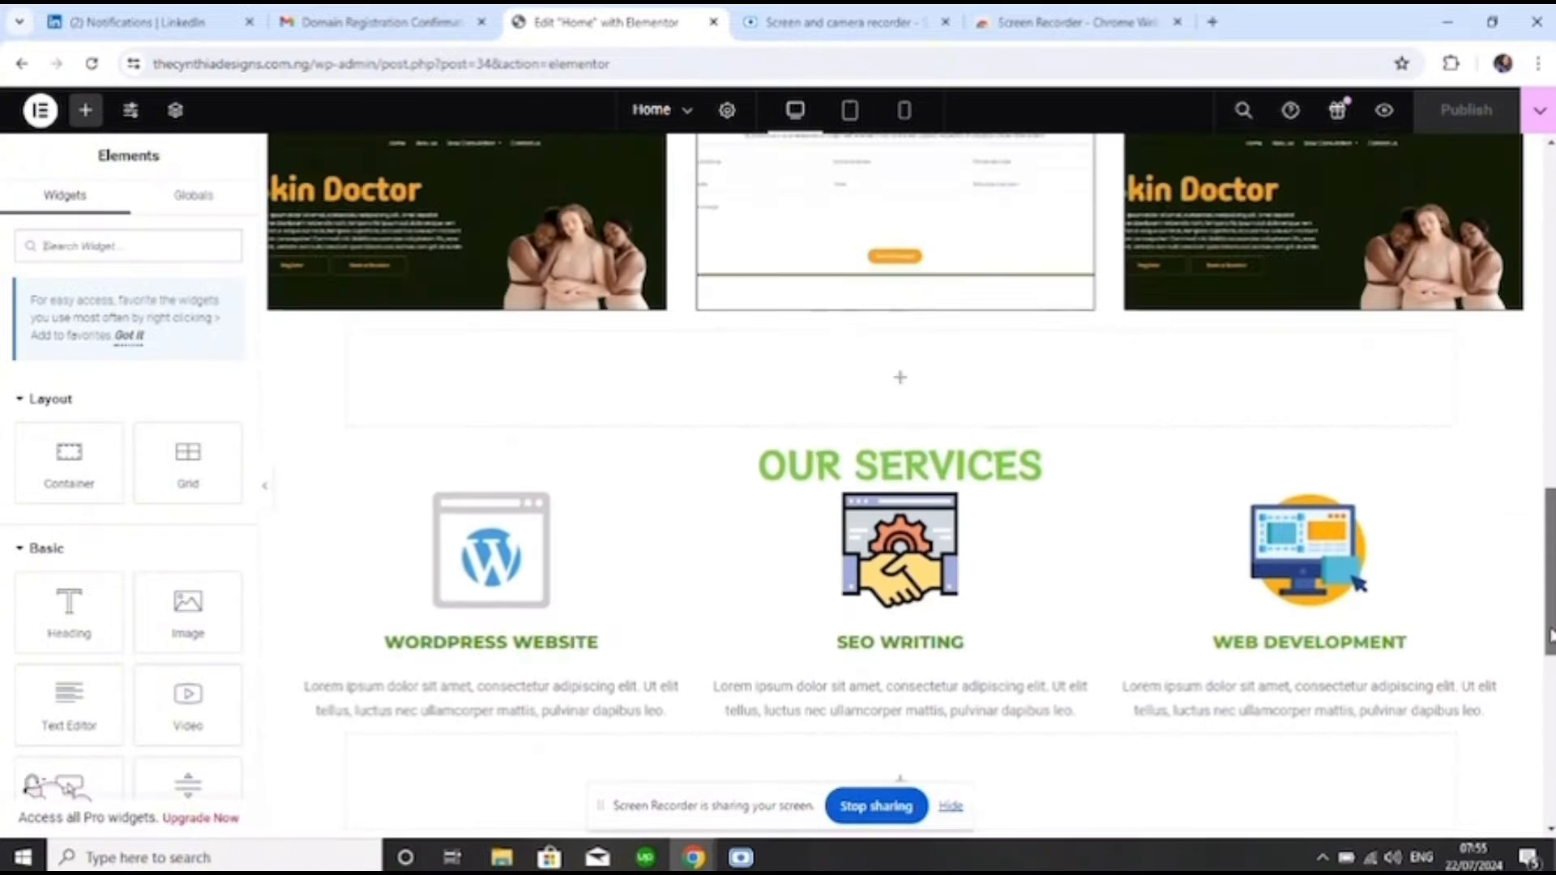
{"action": "scroll", "scroll_direction": "down", "scroll_amount": 3}
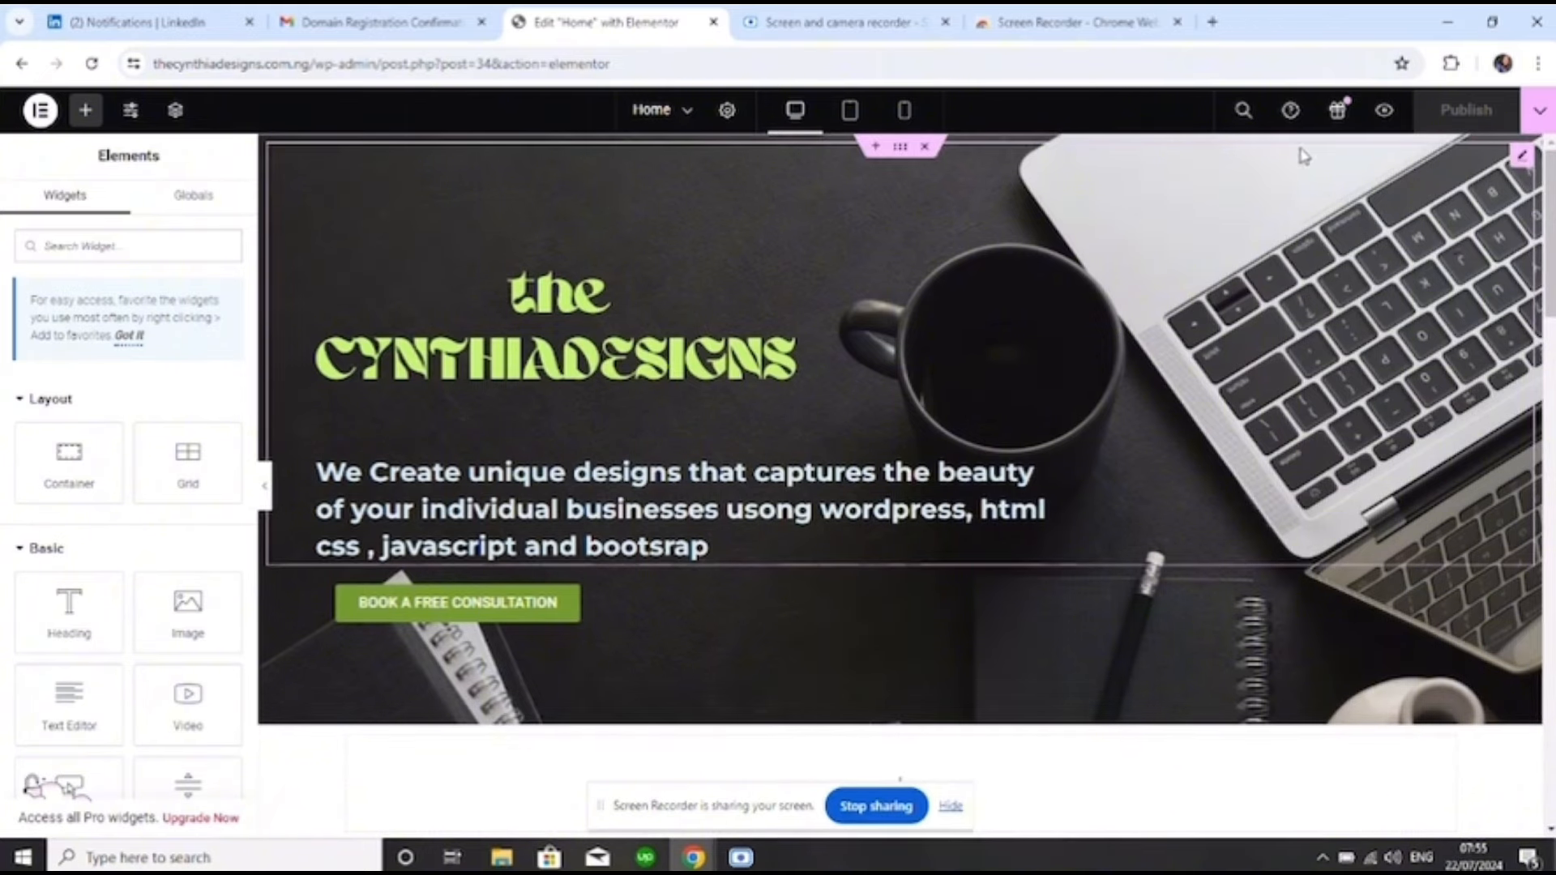
{"action": "mouse_move", "coordinate": [1381, 112]}
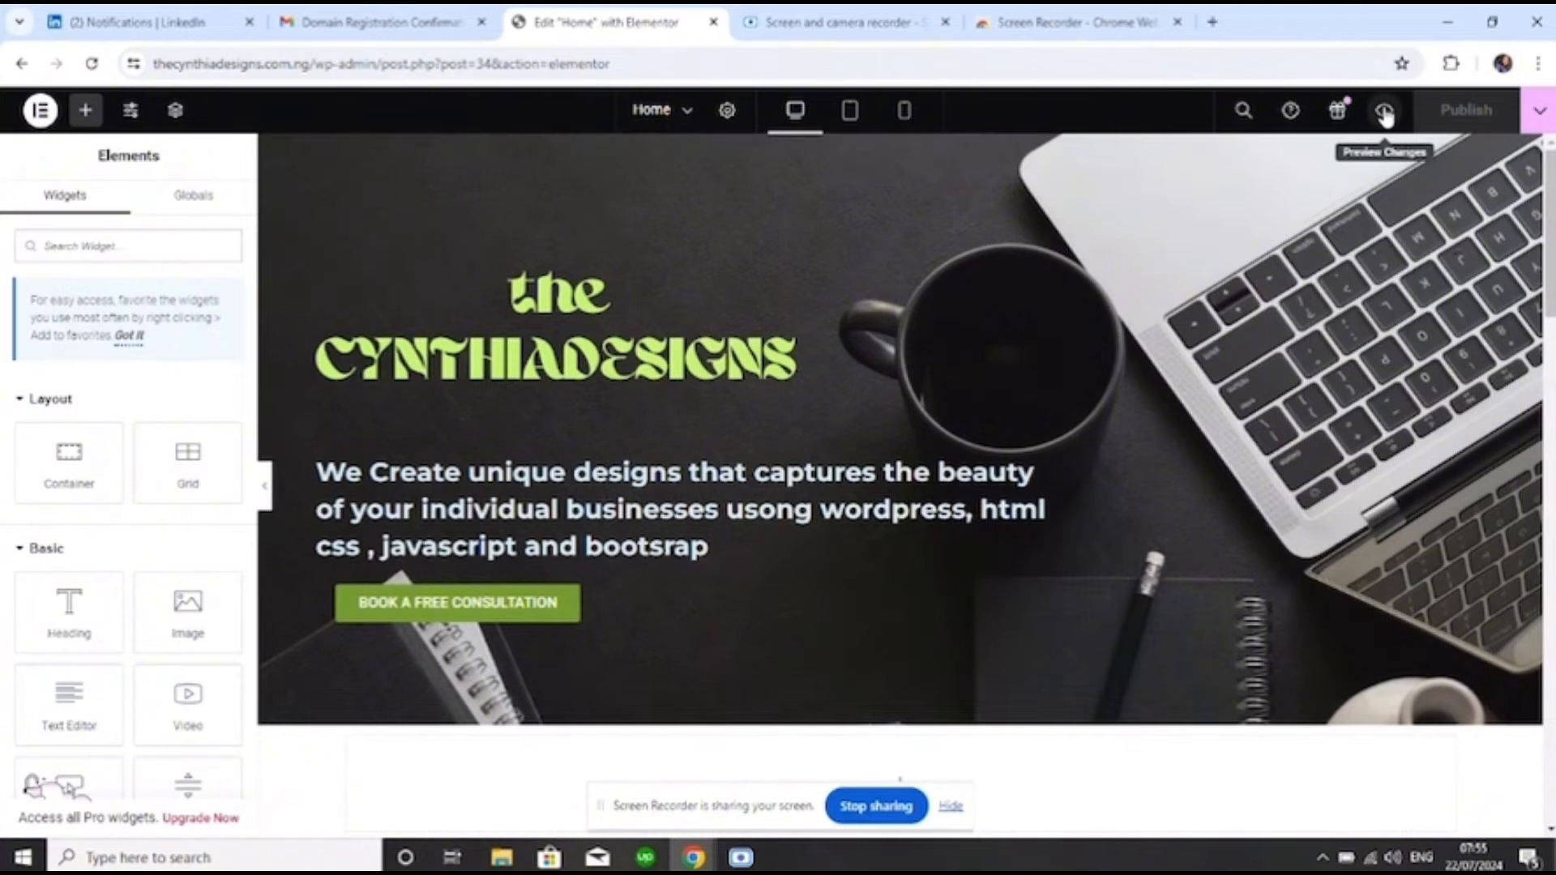
Preview the Home page live and scroll through Who Are We, Our Works and Our Services
{"action": "left_click", "coordinate": [1381, 110]}
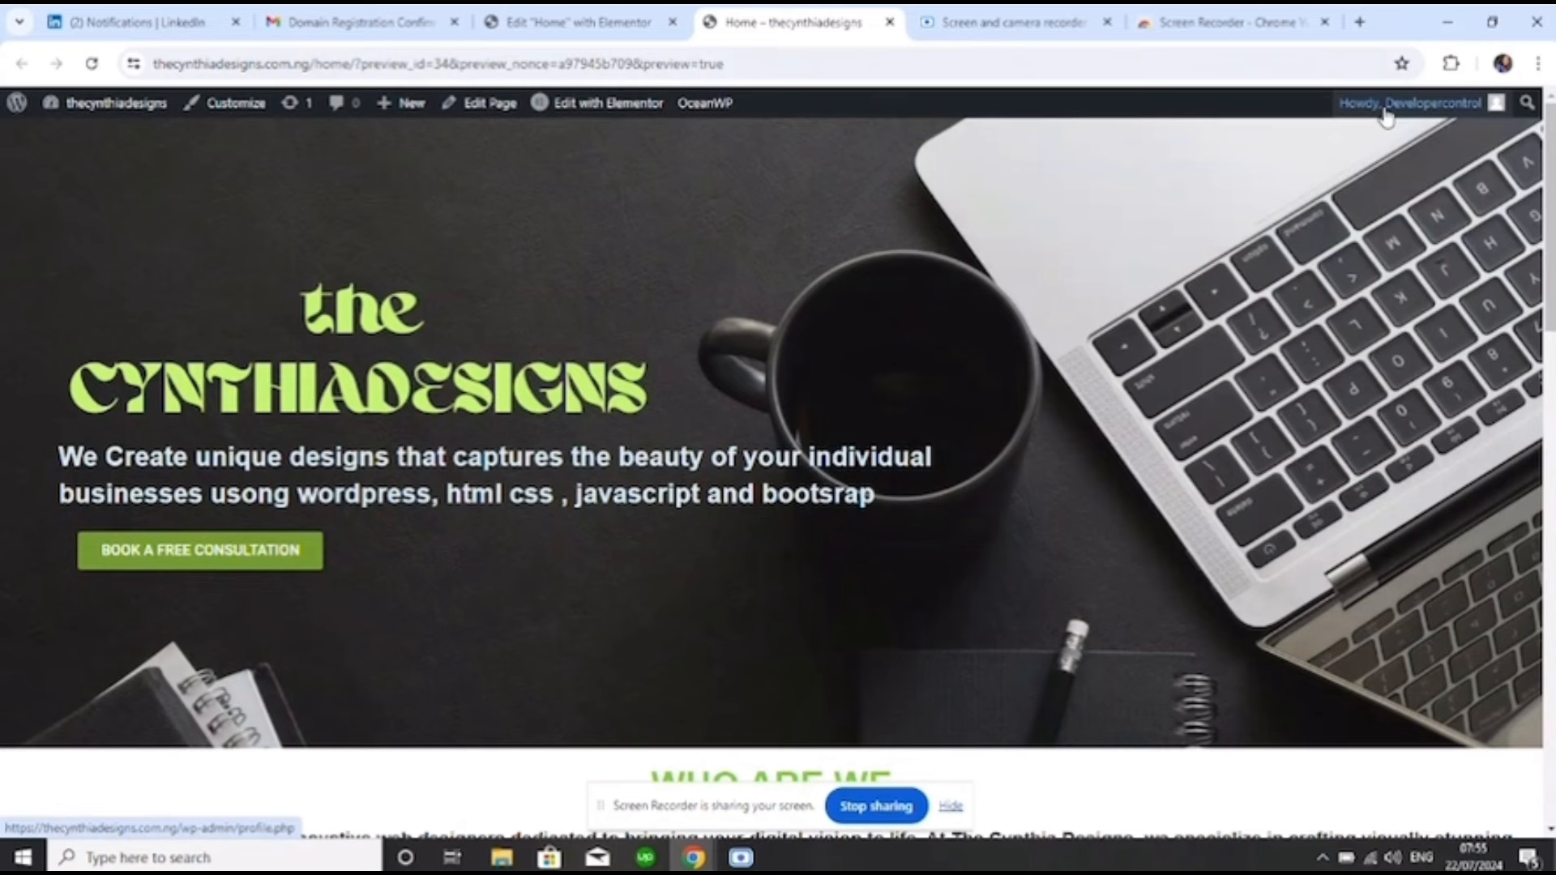
{"action": "mouse_move", "coordinate": [1531, 261]}
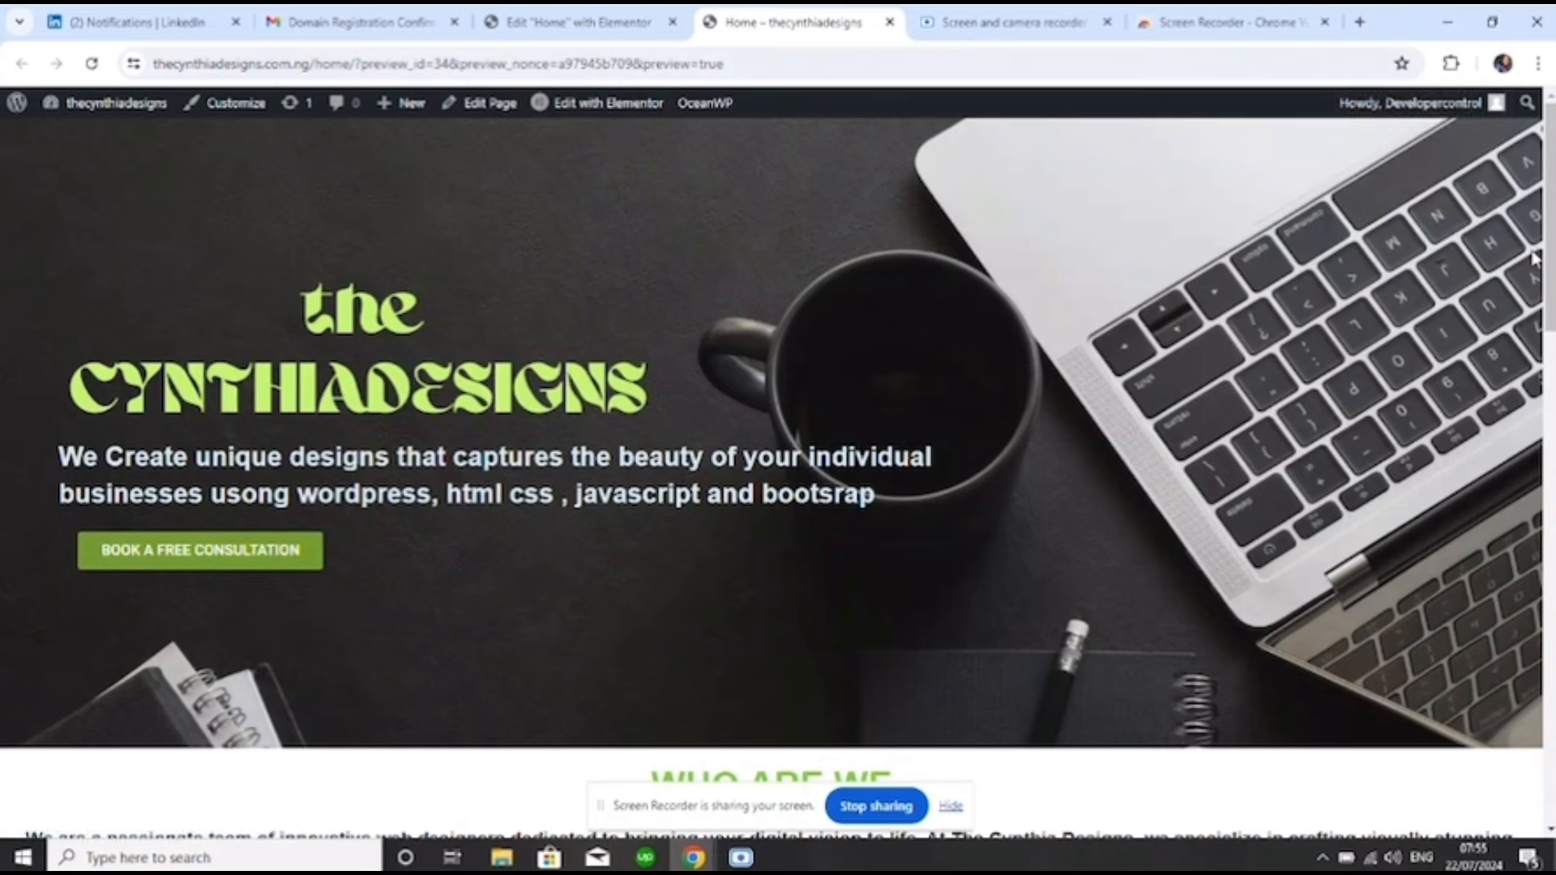
{"action": "mouse_move", "coordinate": [1548, 280]}
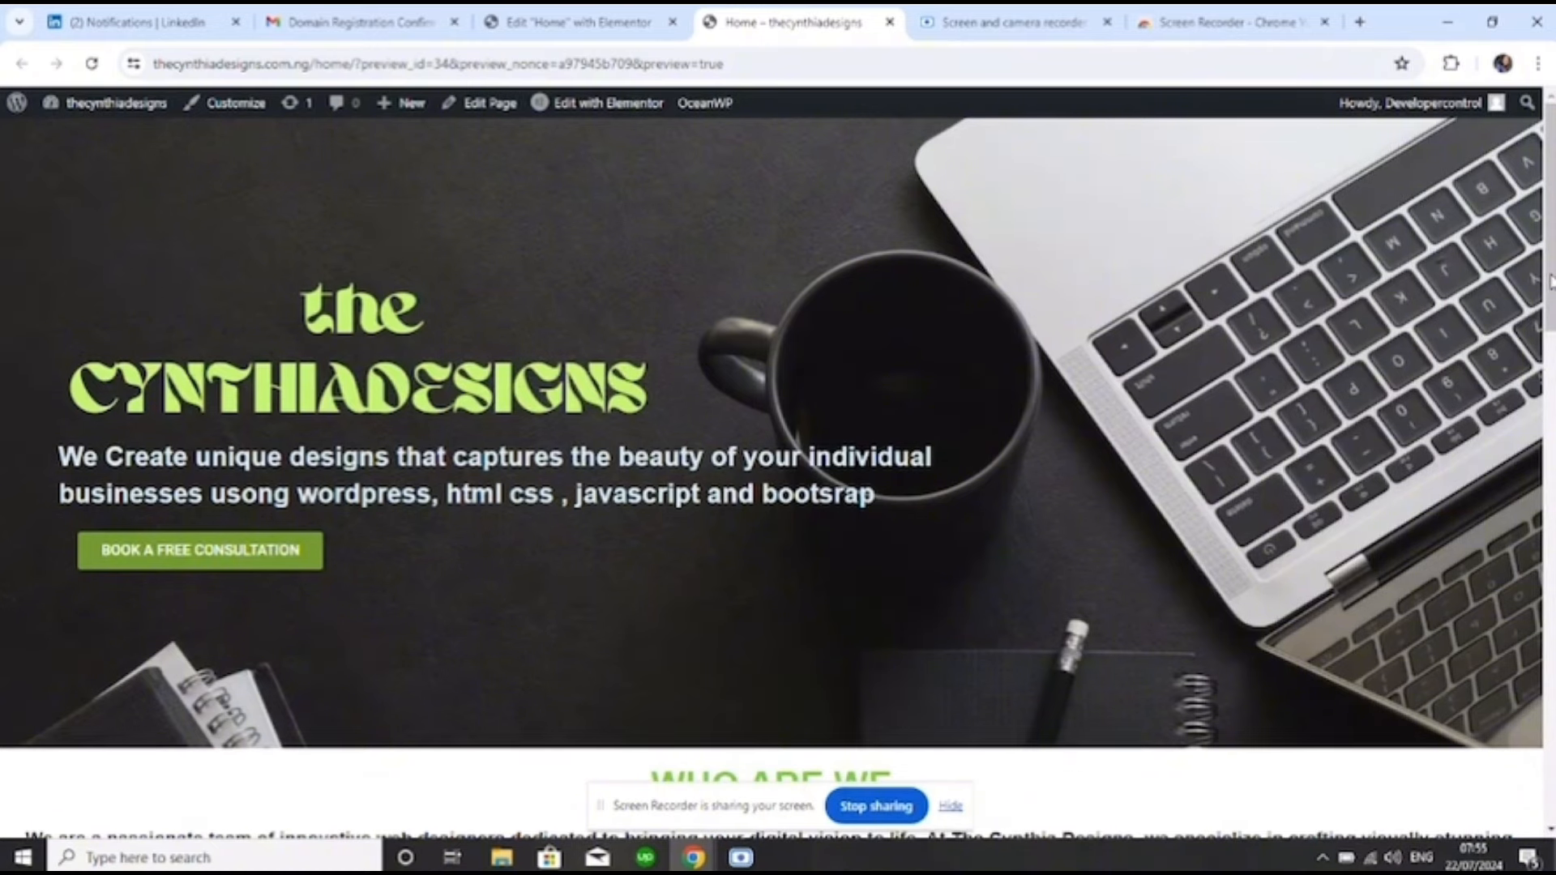
{"action": "scroll", "scroll_direction": "down", "scroll_amount": 3}
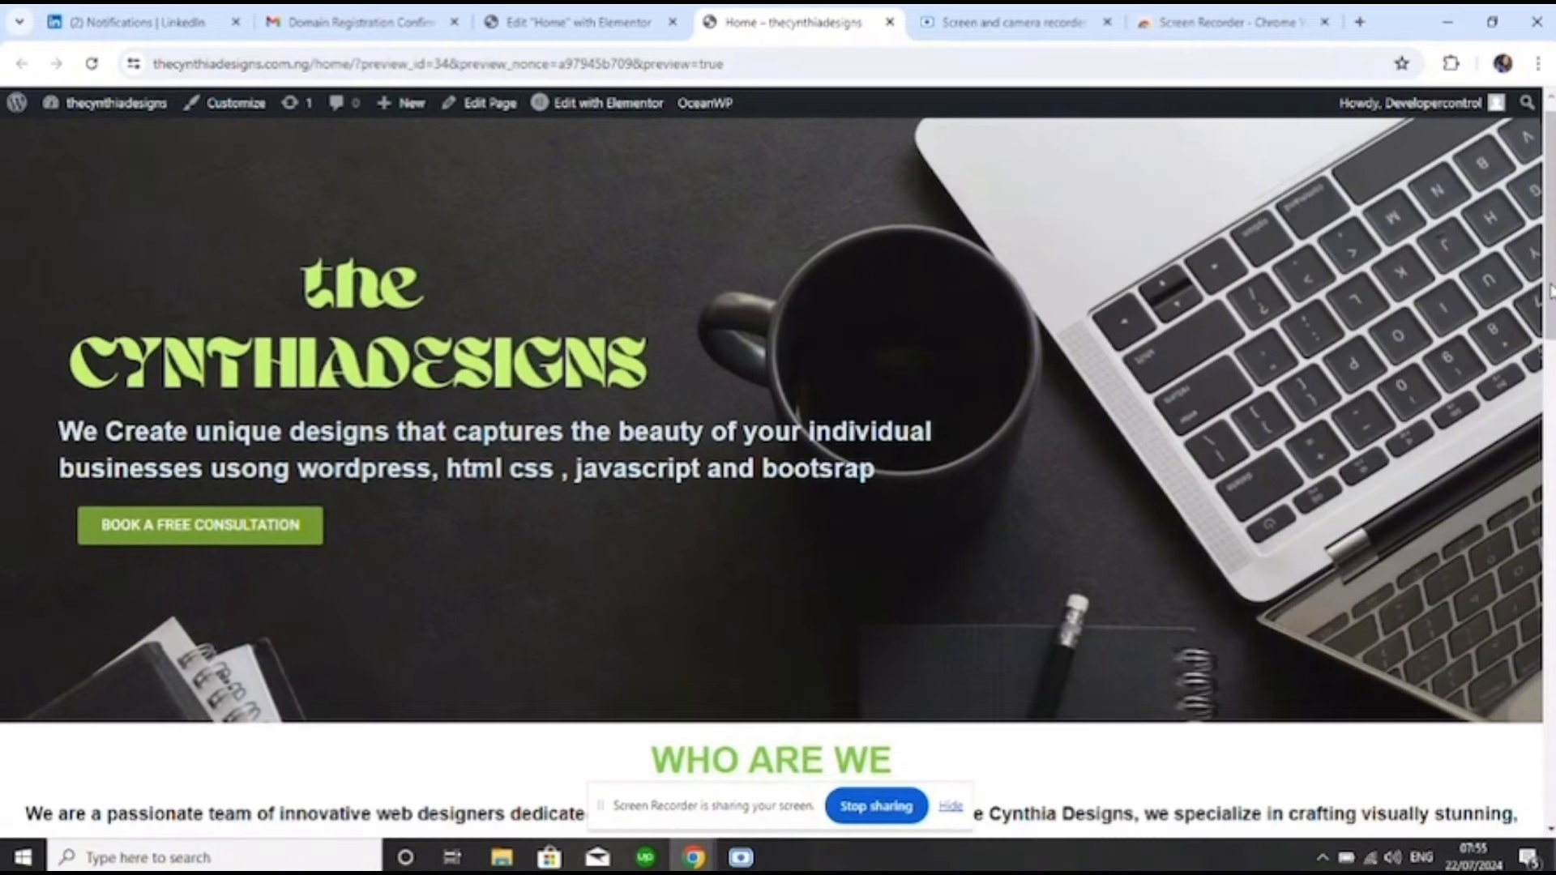
{"action": "scroll", "scroll_direction": "down", "scroll_amount": 3}
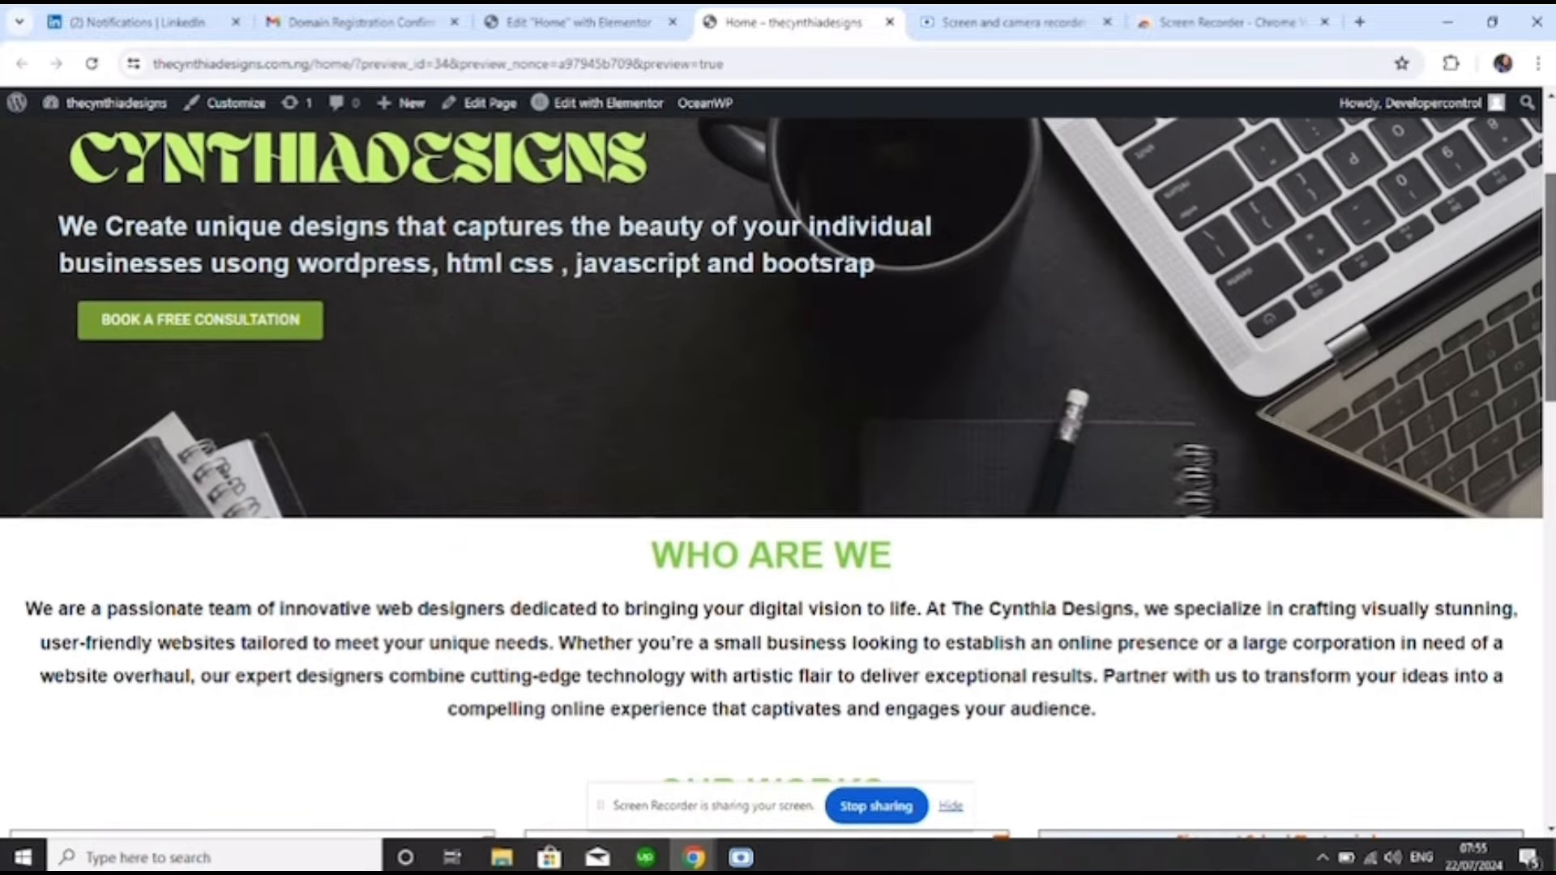
{"action": "scroll", "scroll_direction": "down", "scroll_amount": 3}
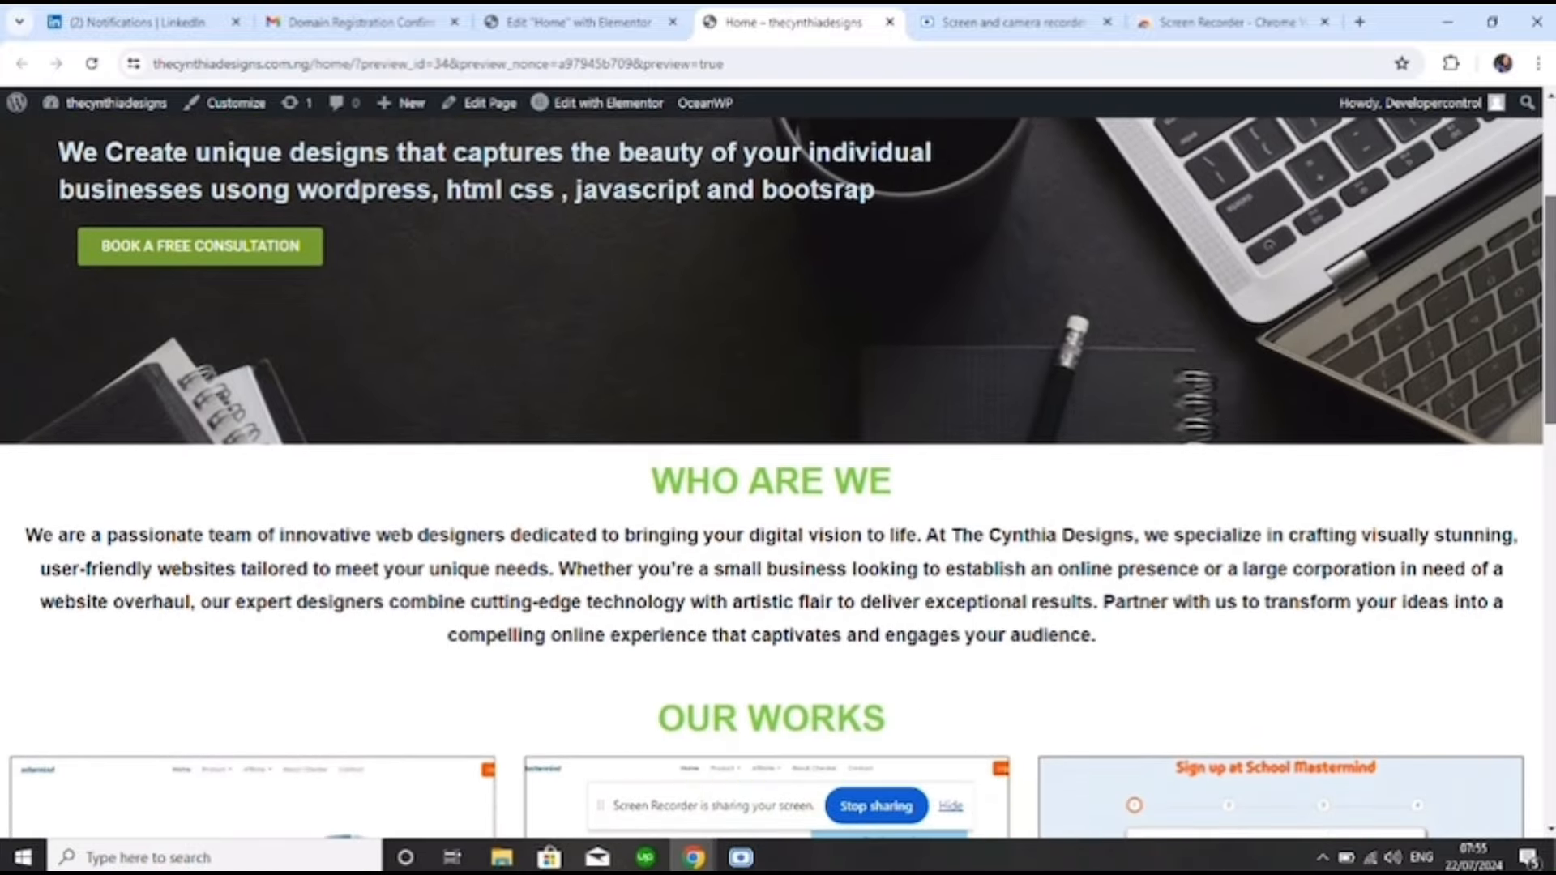
{"action": "scroll", "scroll_direction": "down", "scroll_amount": 3}
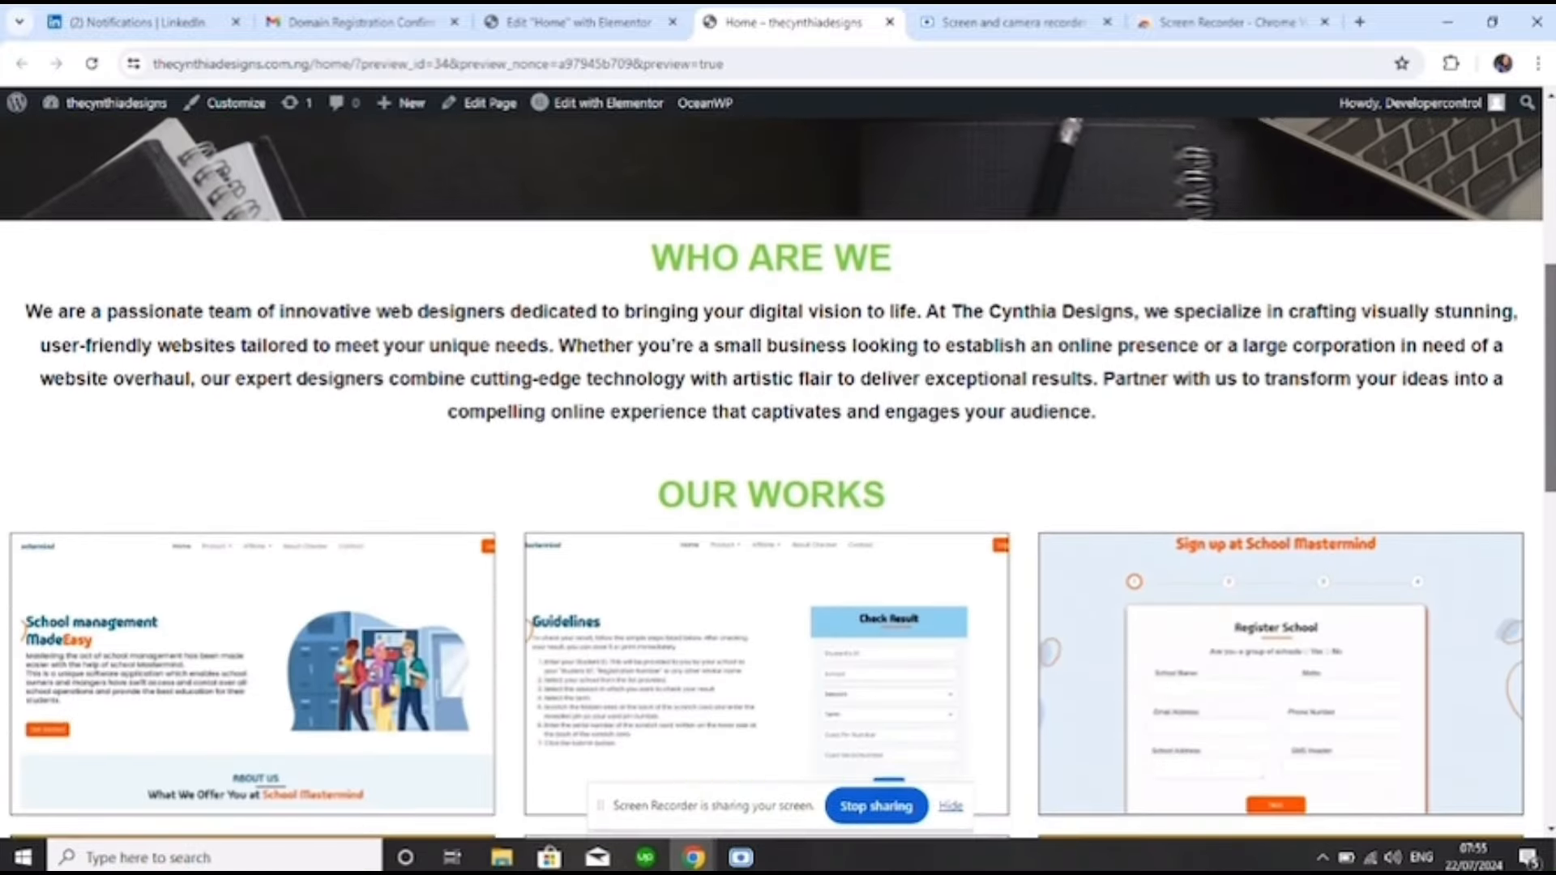
{"action": "scroll", "scroll_direction": "down", "scroll_amount": 3}
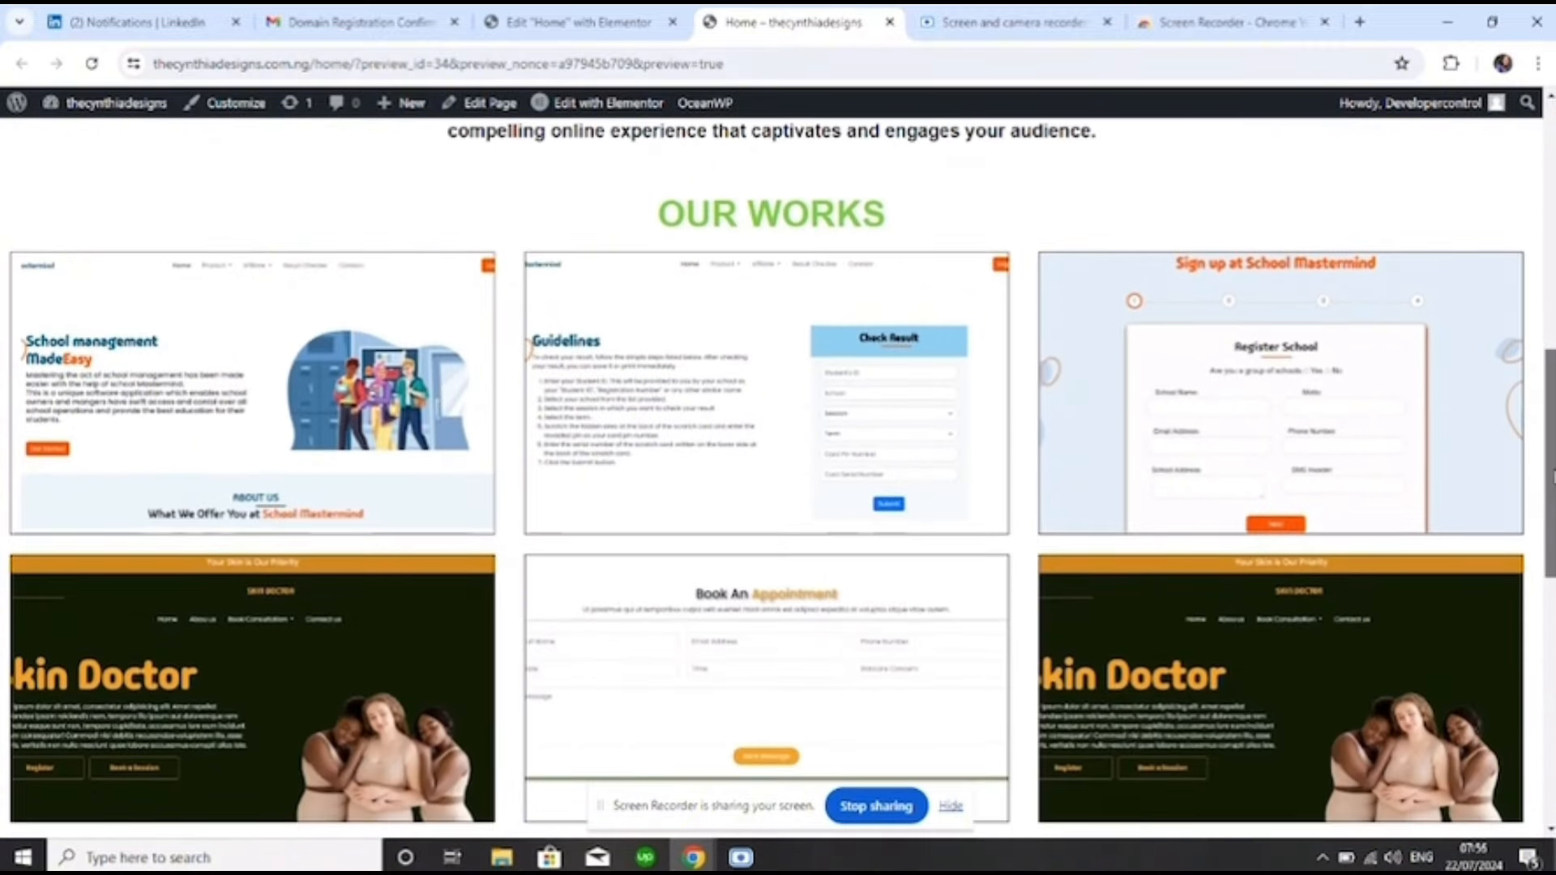
{"action": "scroll", "scroll_direction": "down", "scroll_amount": 3}
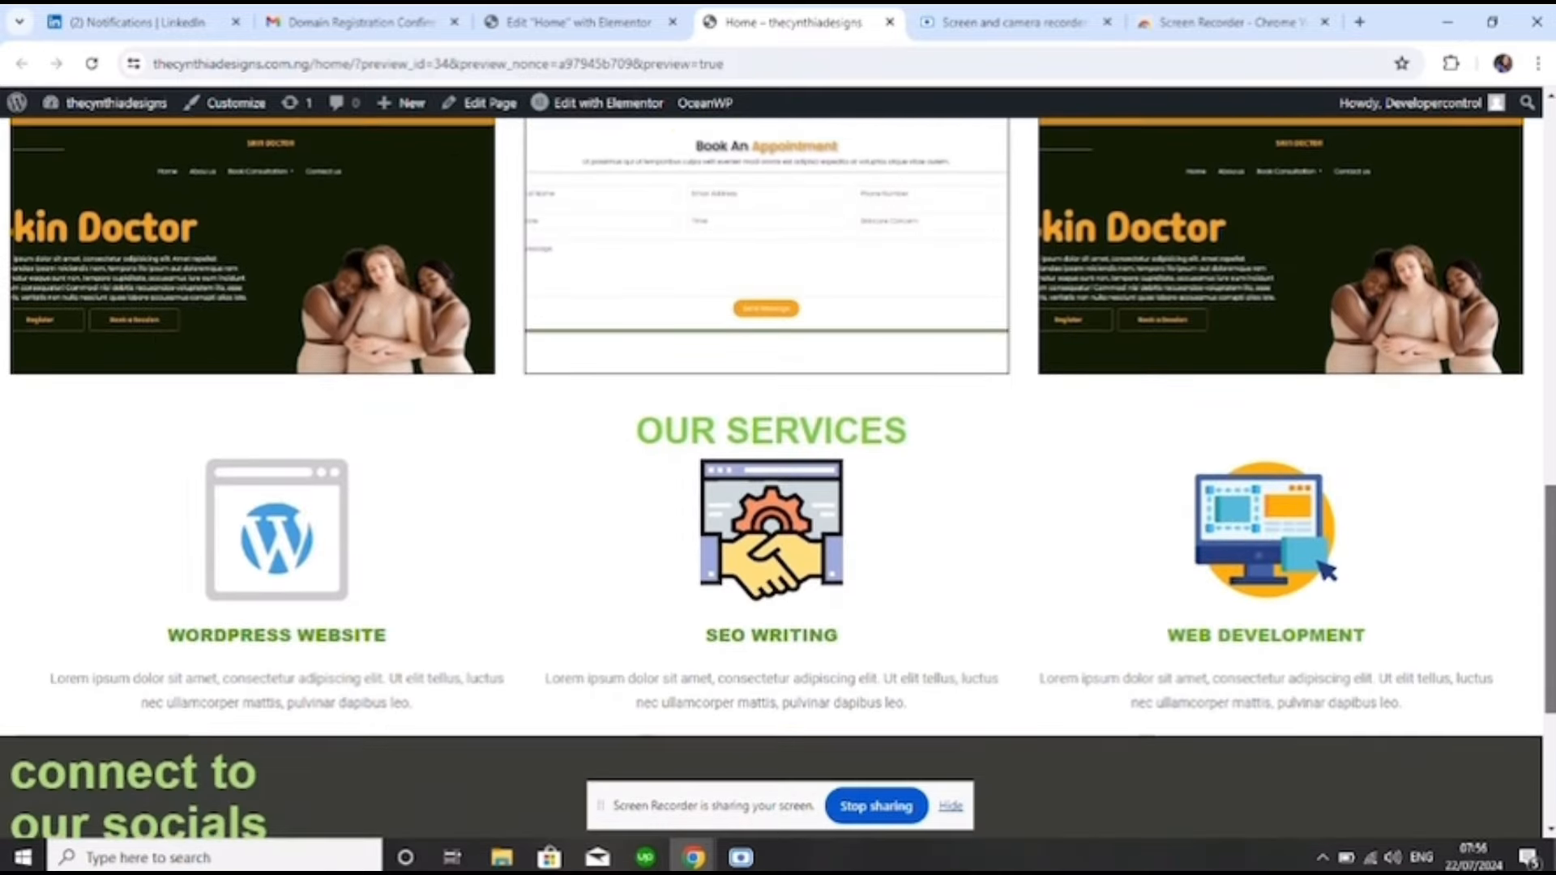
{"action": "scroll", "scroll_direction": "down", "scroll_amount": 3}
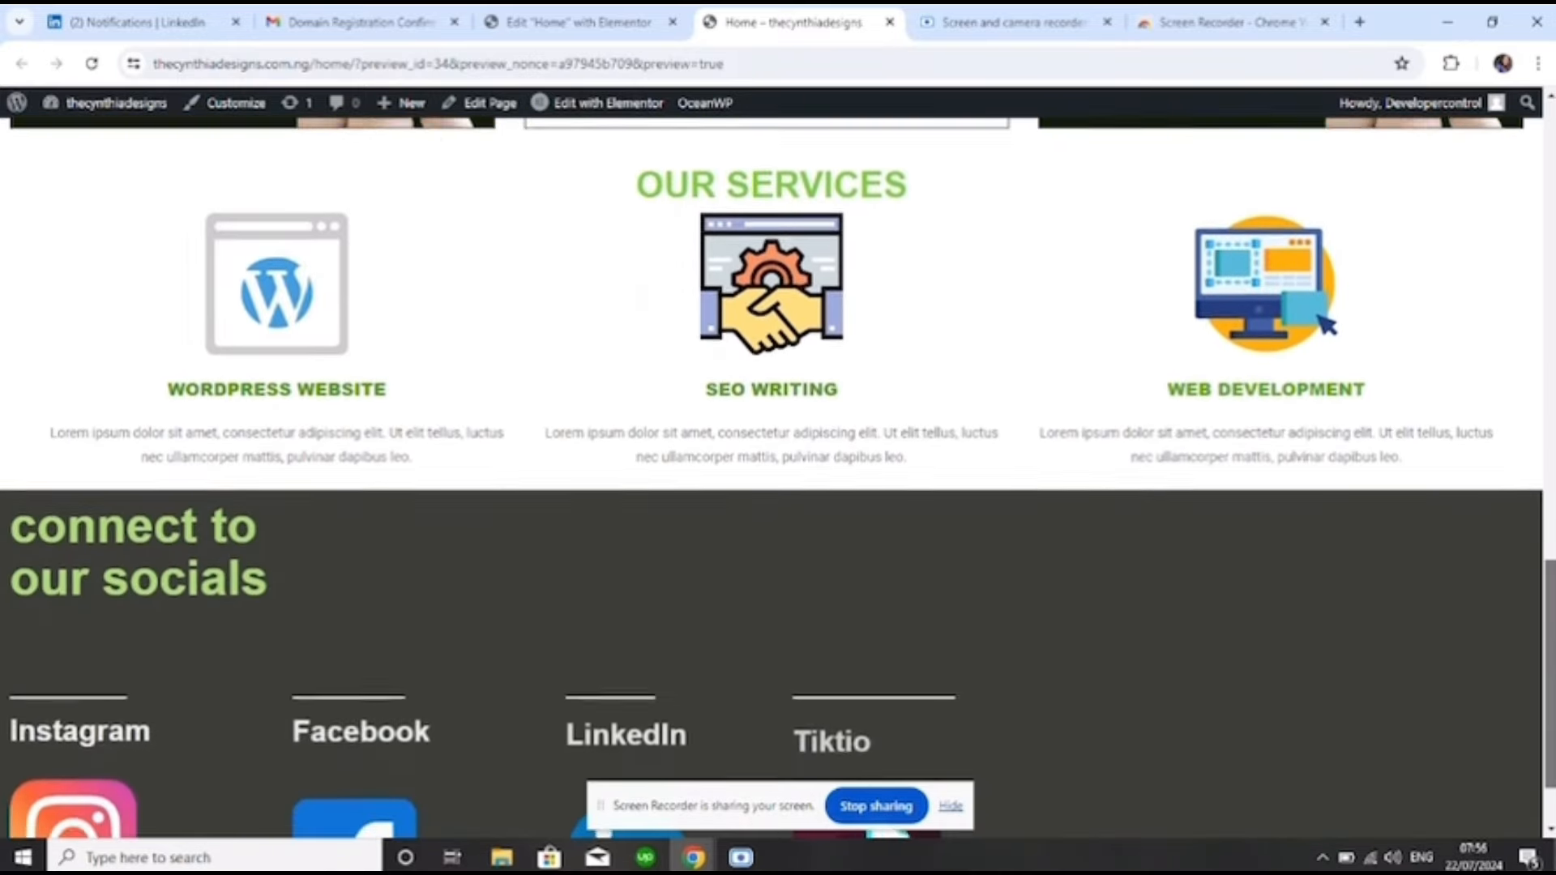
{"action": "scroll", "scroll_direction": "up", "scroll_amount": 3}
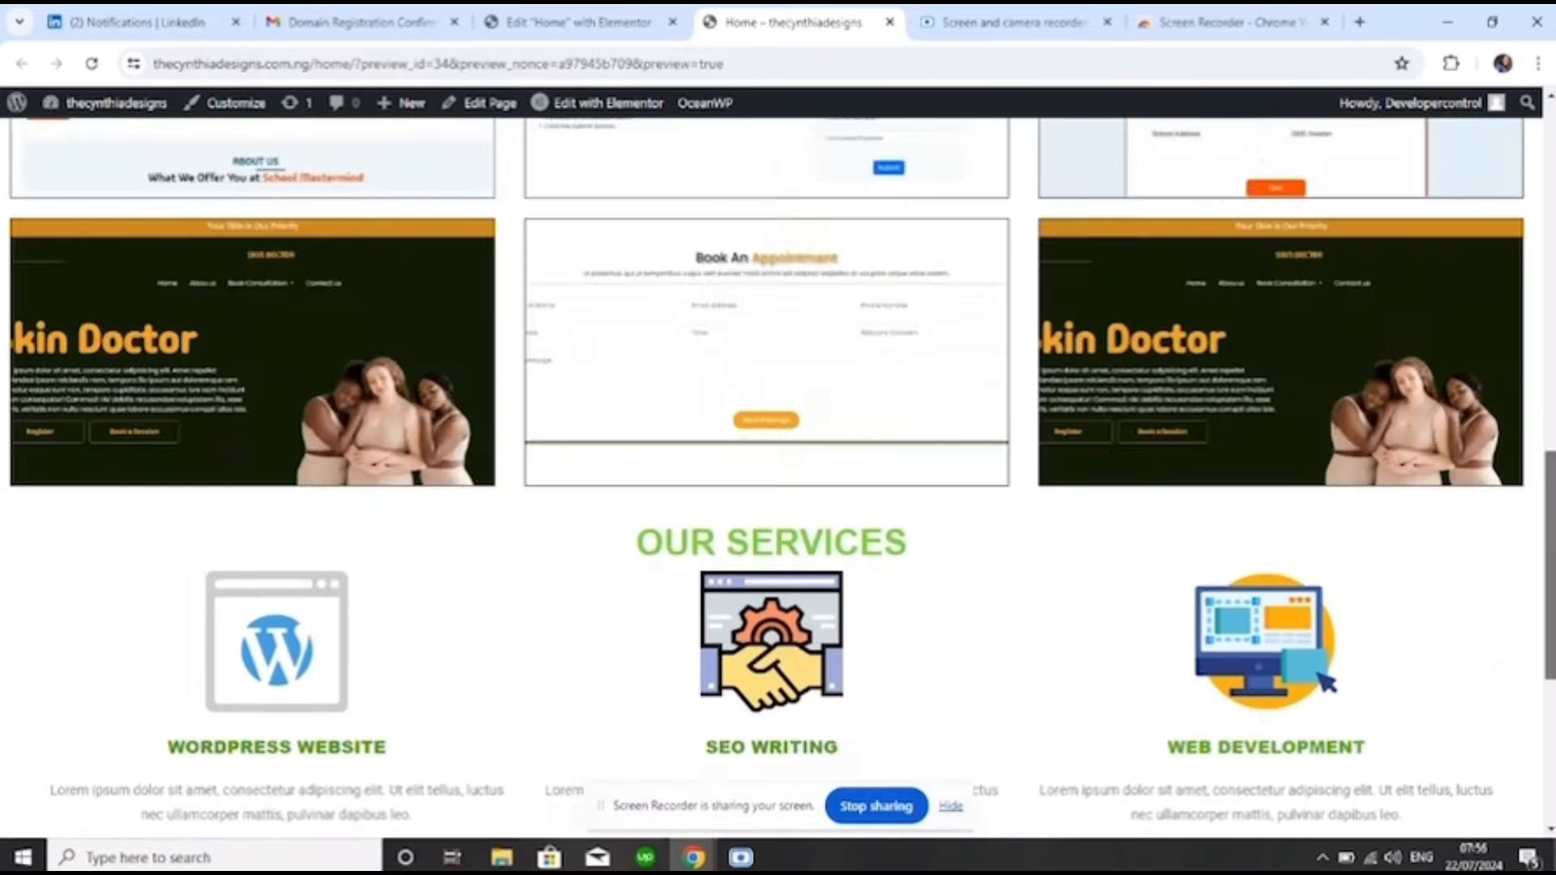
{"action": "scroll", "scroll_direction": "up", "scroll_amount": 3}
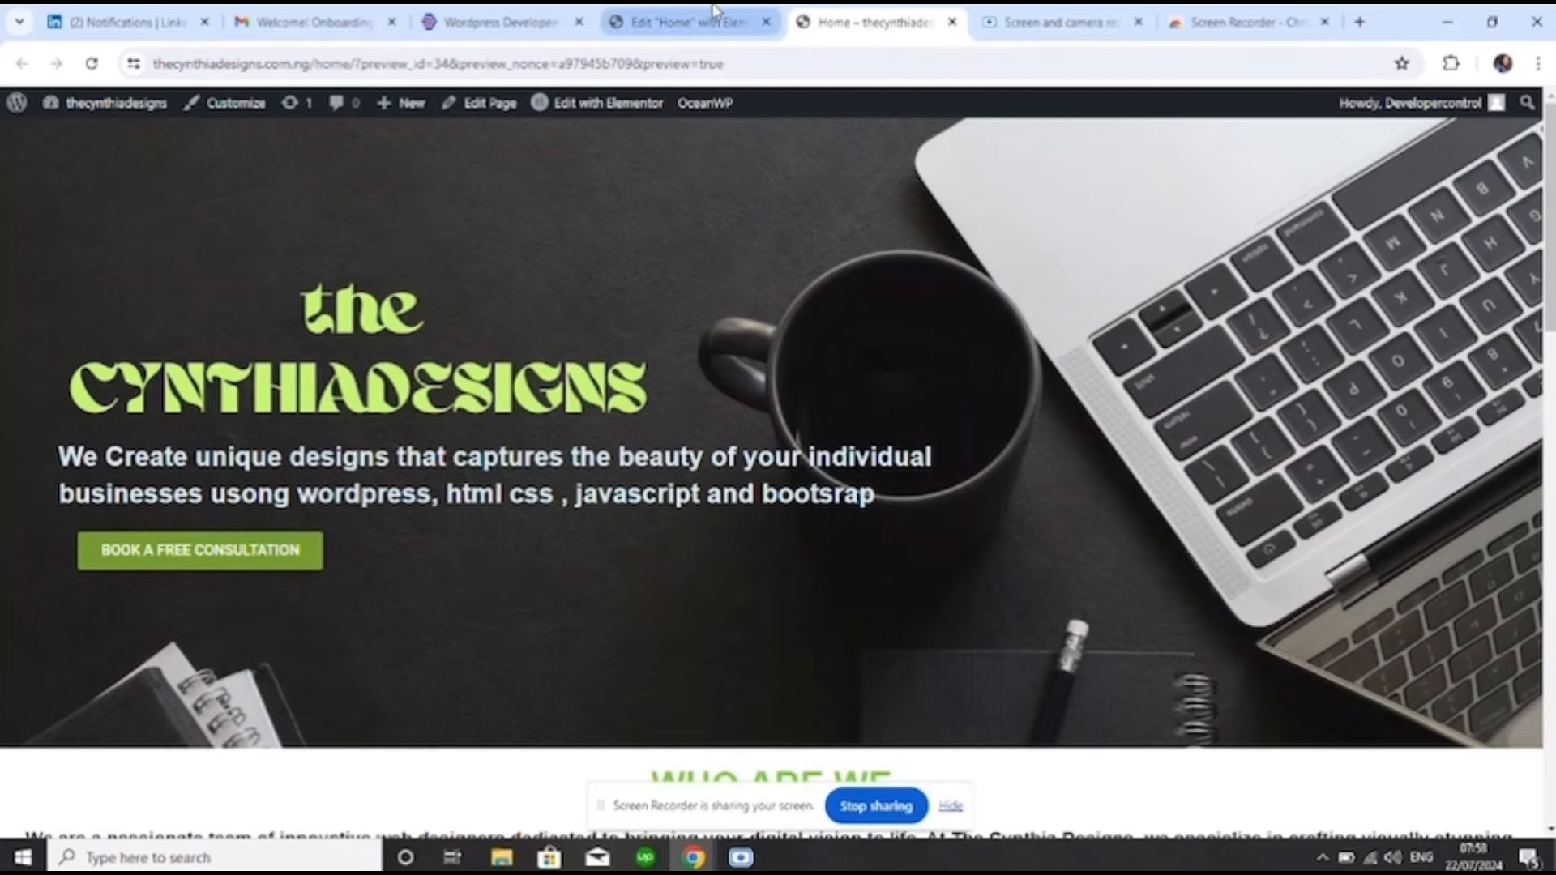
Return from Elementor to the site's pages list and open the About page
{"action": "left_click", "coordinate": [688, 20]}
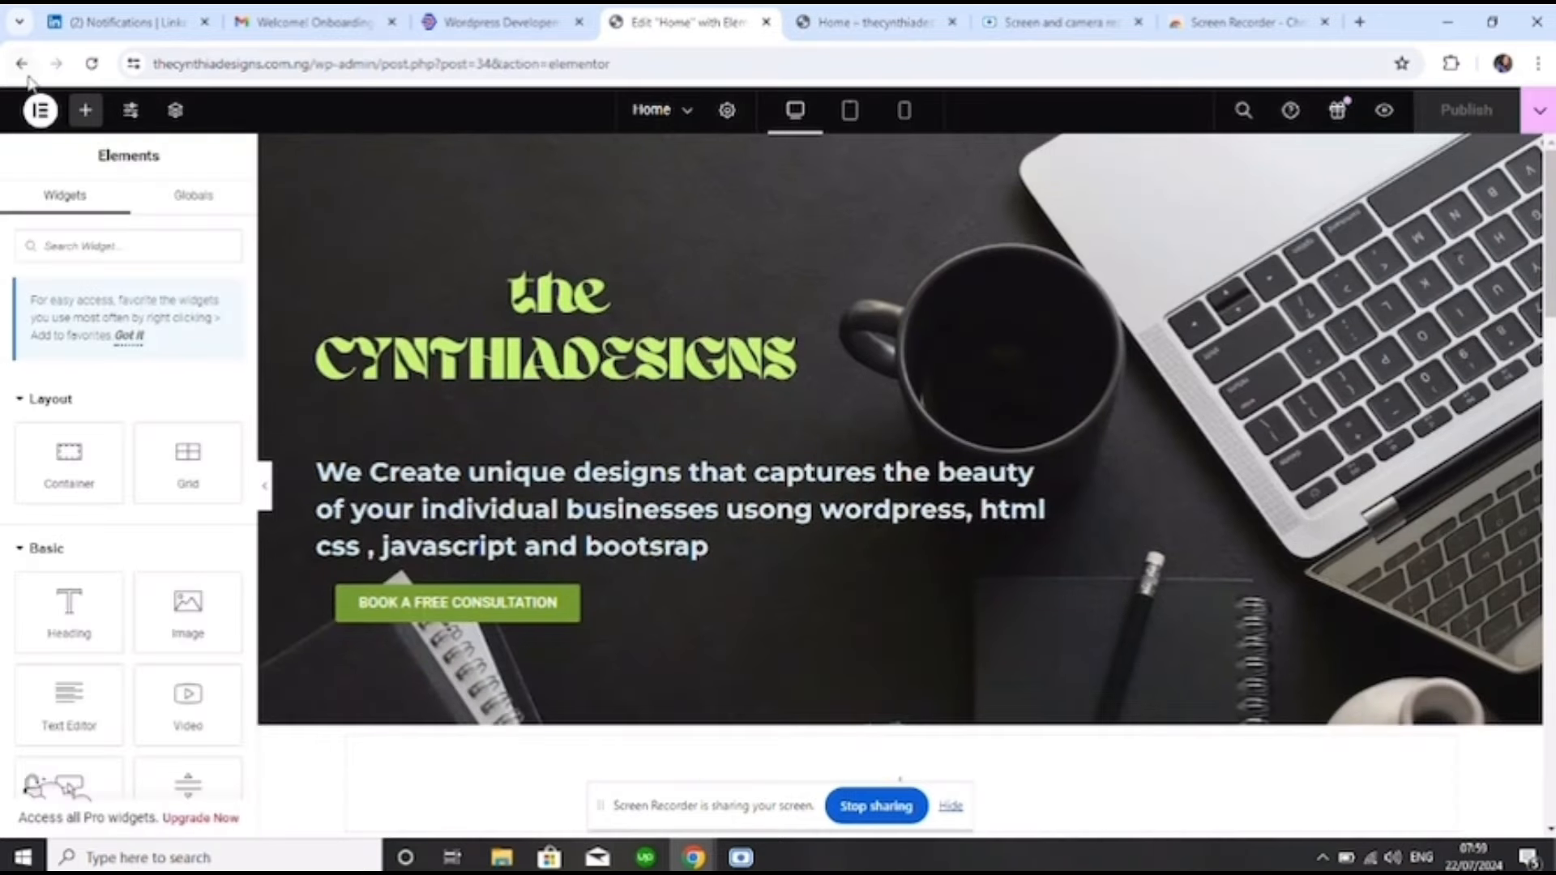
{"action": "left_click", "coordinate": [26, 63]}
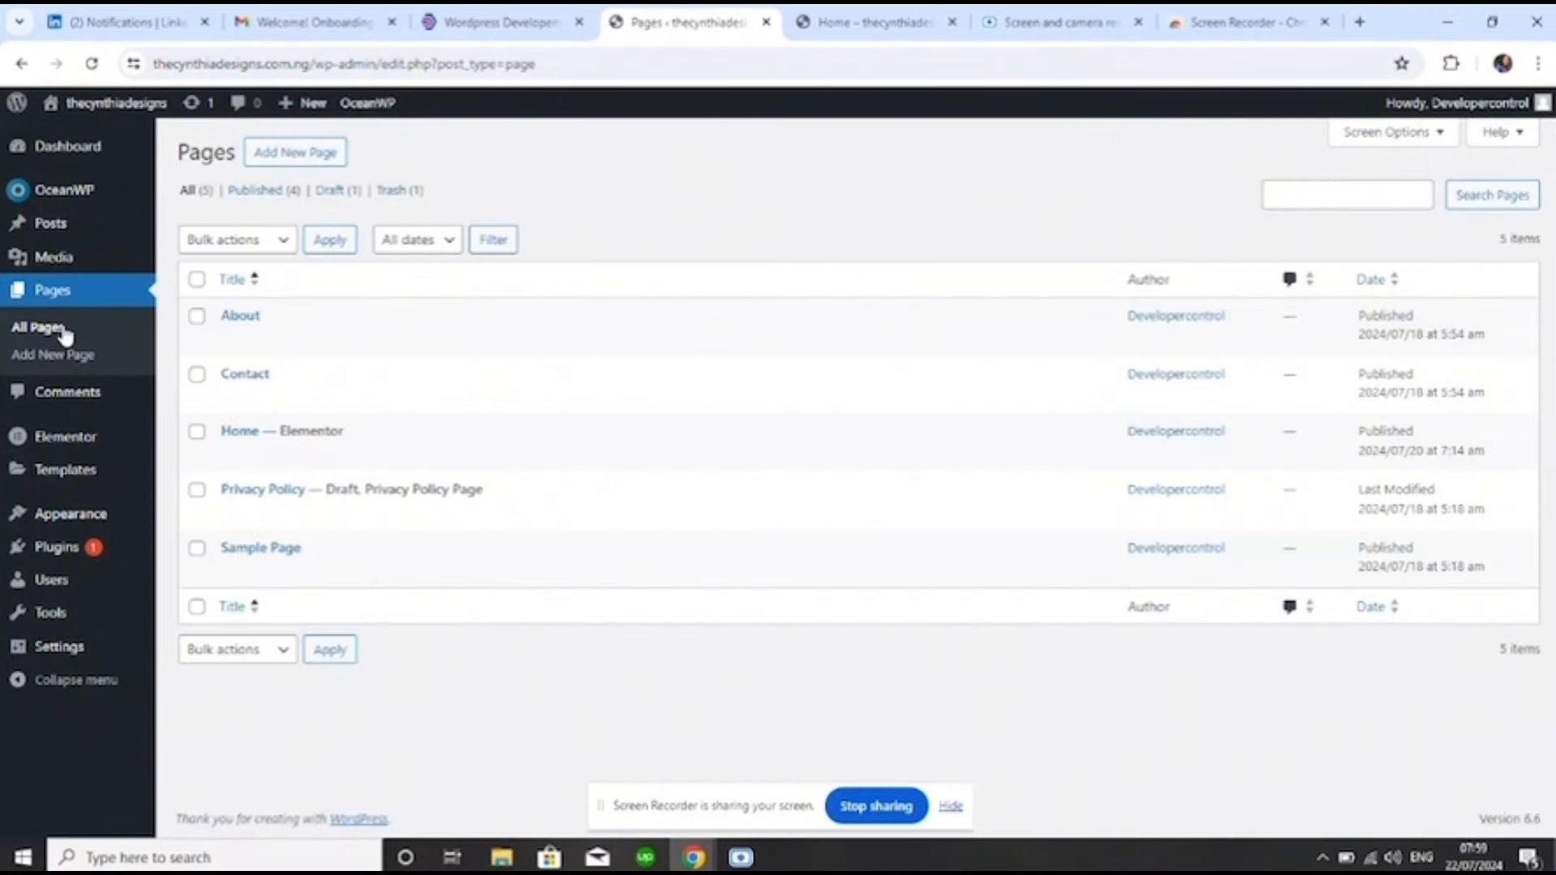
{"action": "mouse_move", "coordinate": [259, 336]}
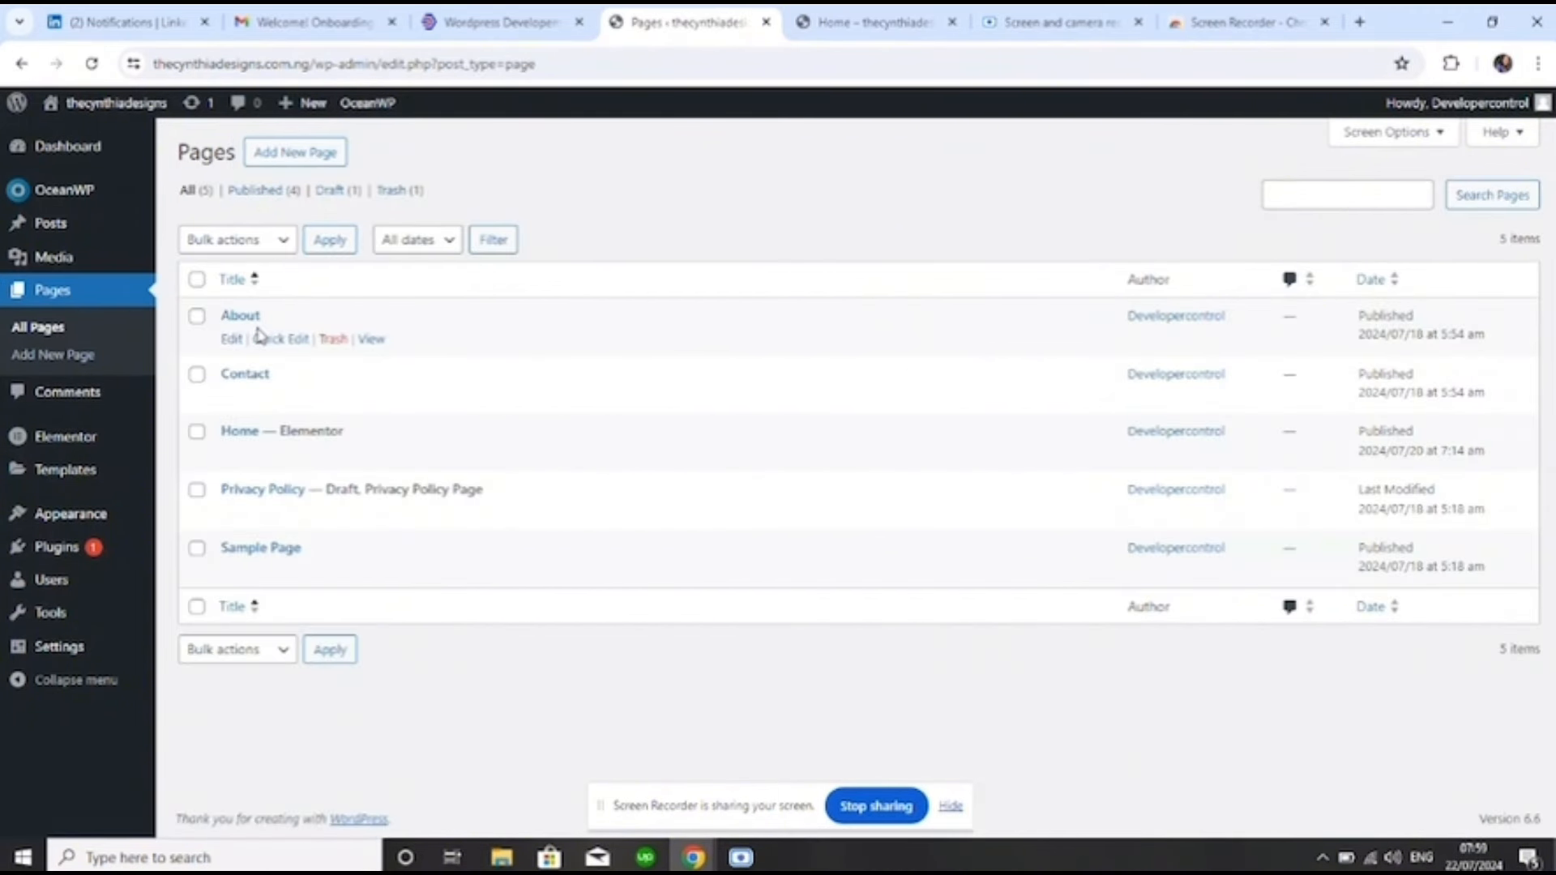
{"action": "left_click", "coordinate": [240, 315]}
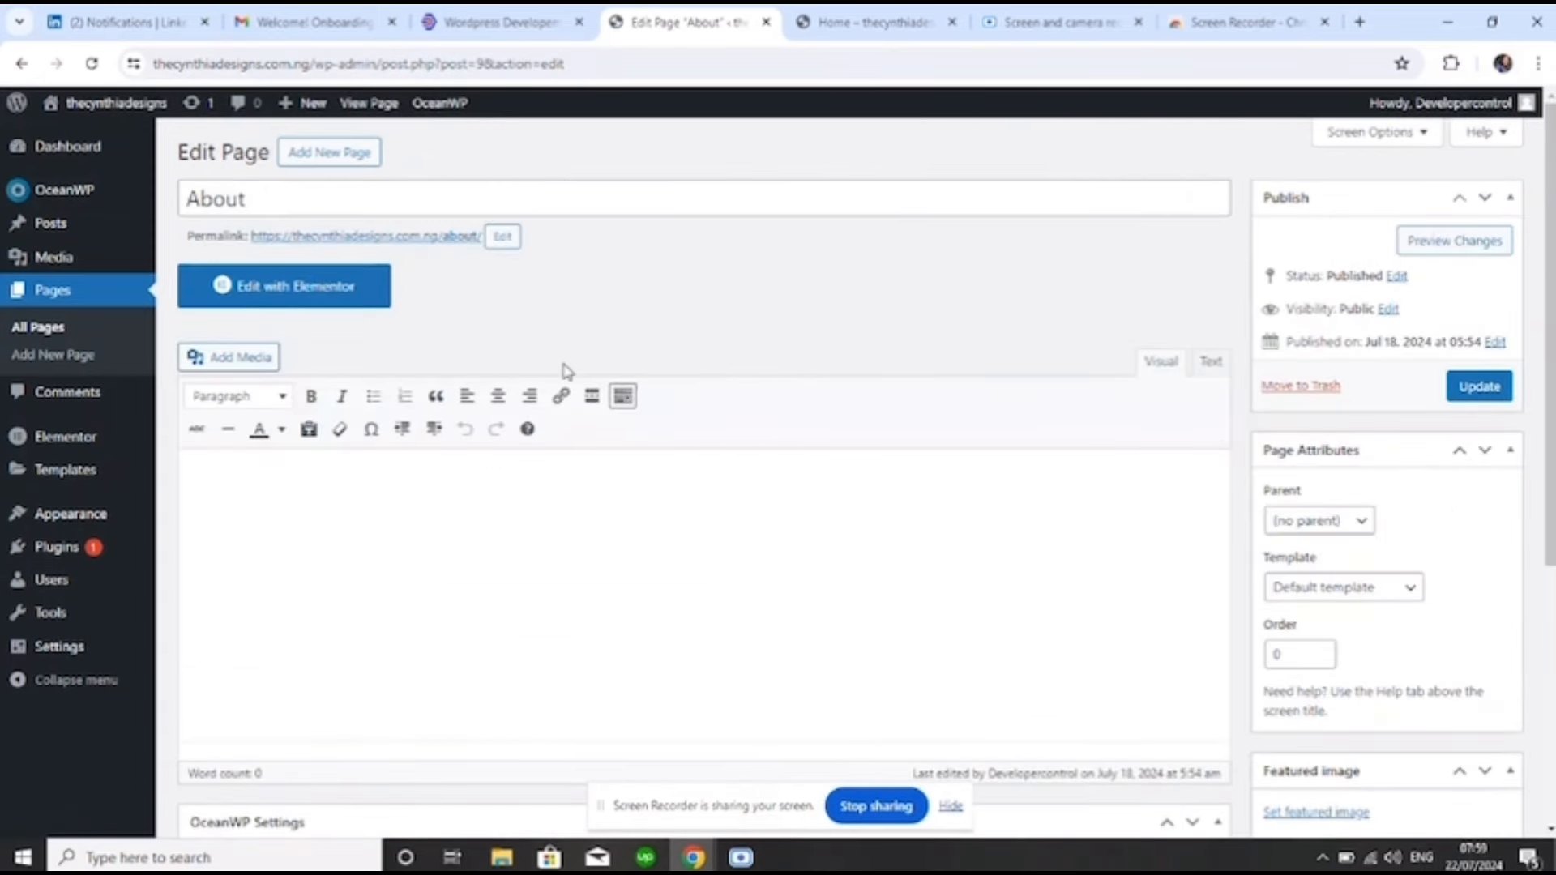
Load the About page into Elementor's builder with an empty content area
{"action": "left_click", "coordinate": [283, 286]}
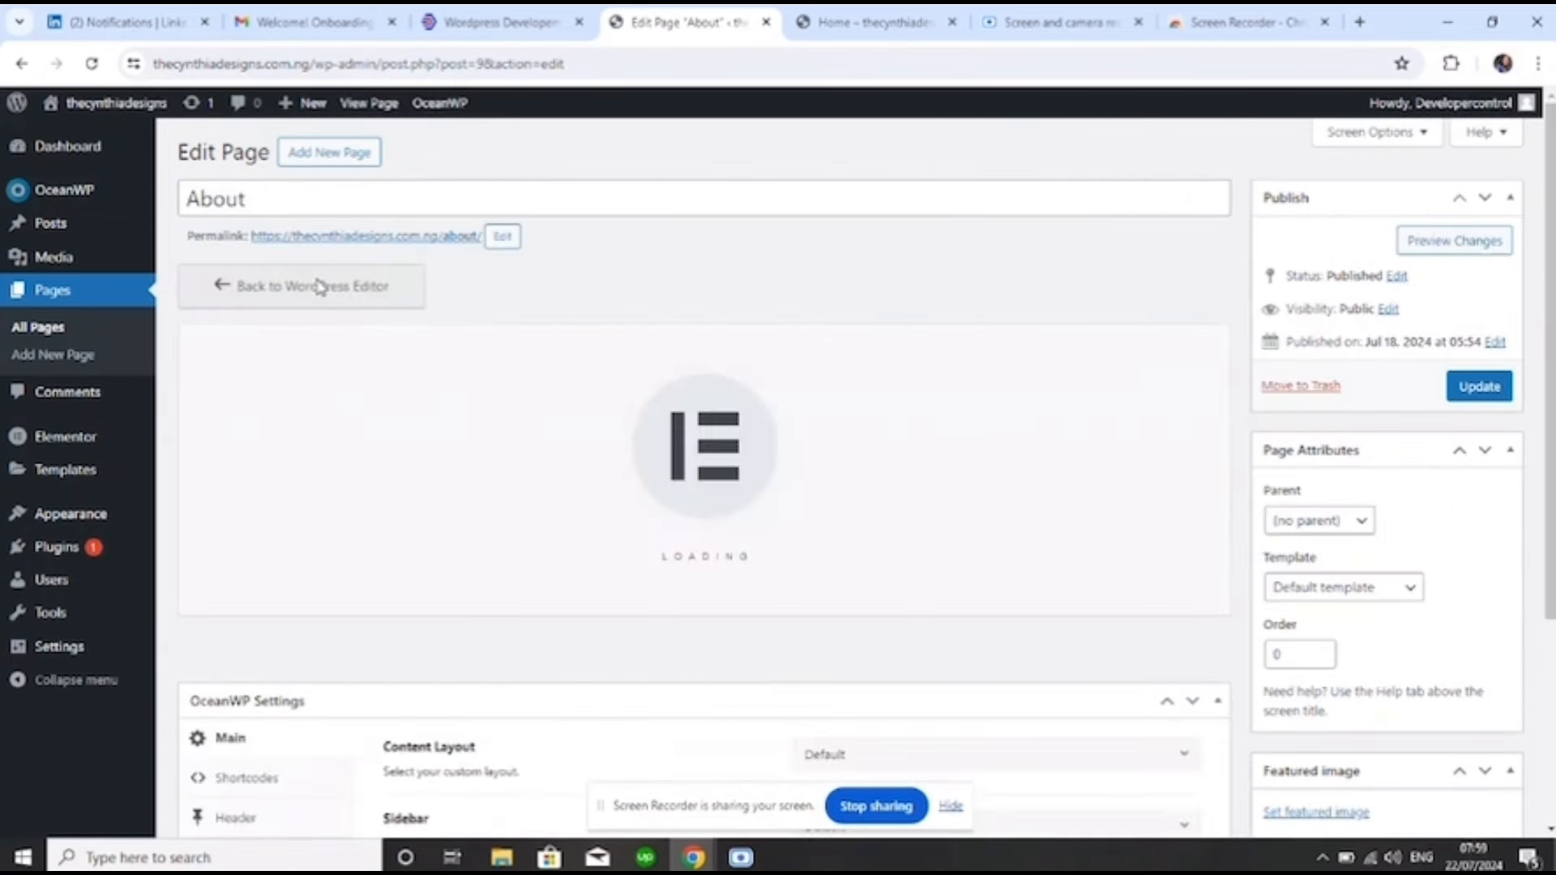
{"action": "left_click", "coordinate": [317, 286]}
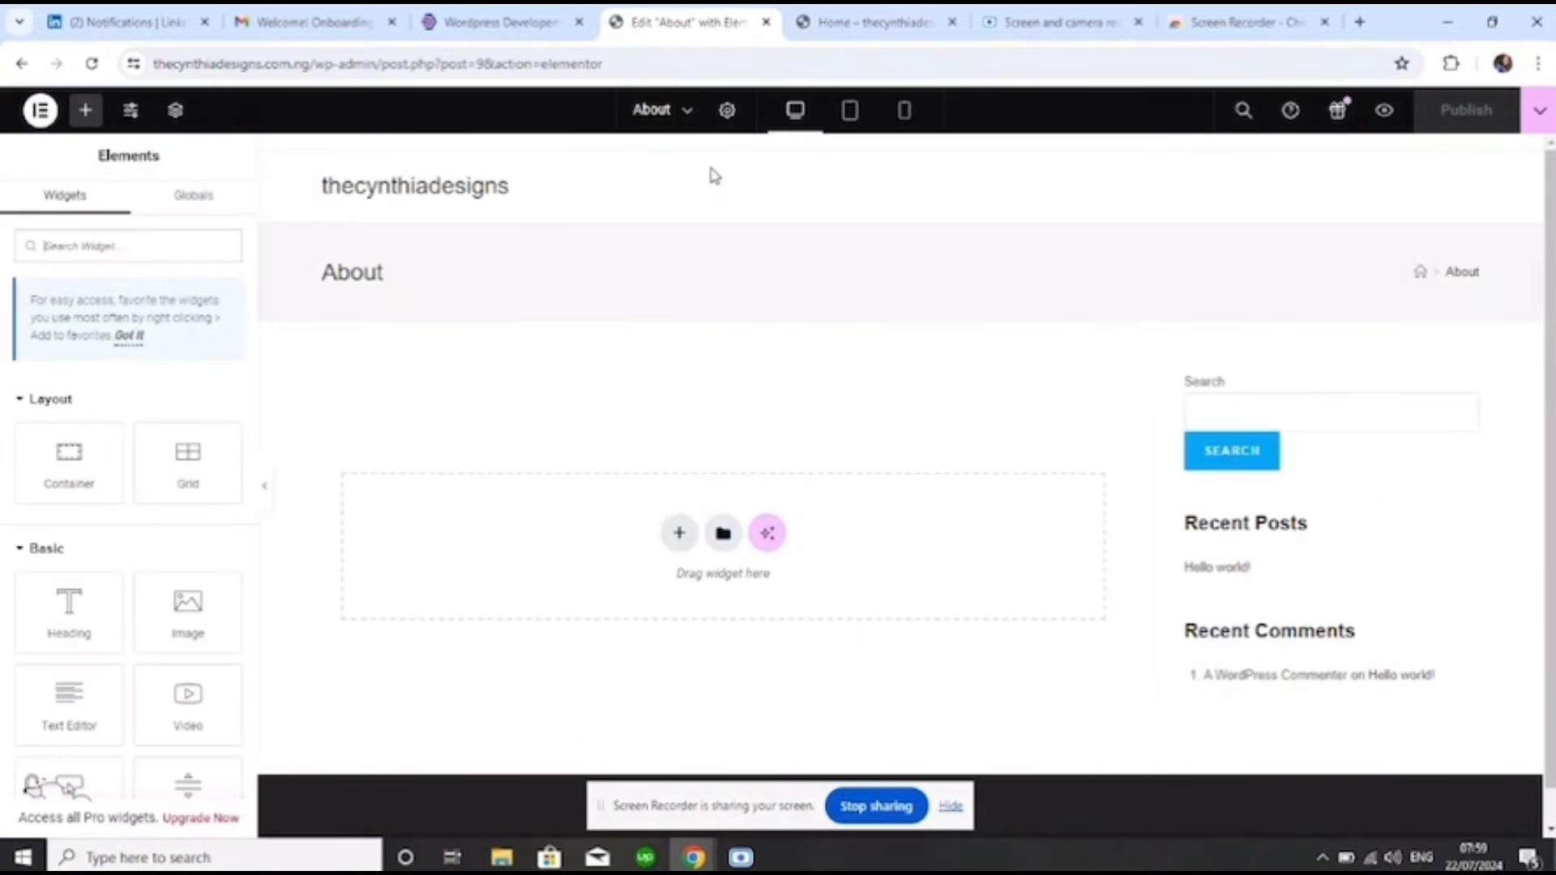
Set Hide Title to Yes in Page Settings, then reload despite unsaved changes
{"action": "left_click", "coordinate": [726, 110]}
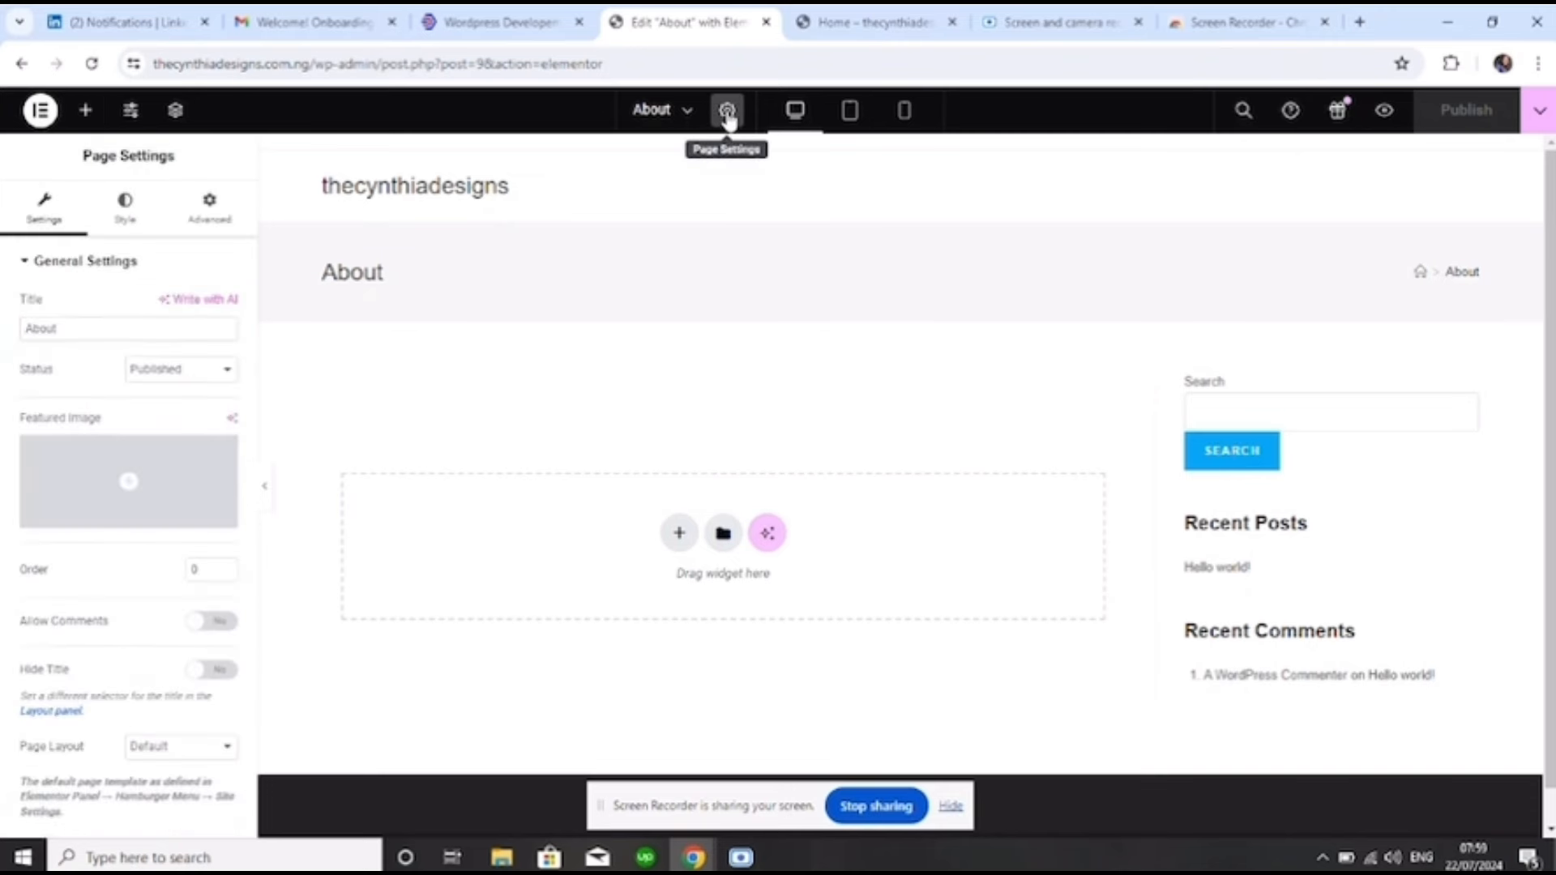
{"action": "mouse_move", "coordinate": [252, 403]}
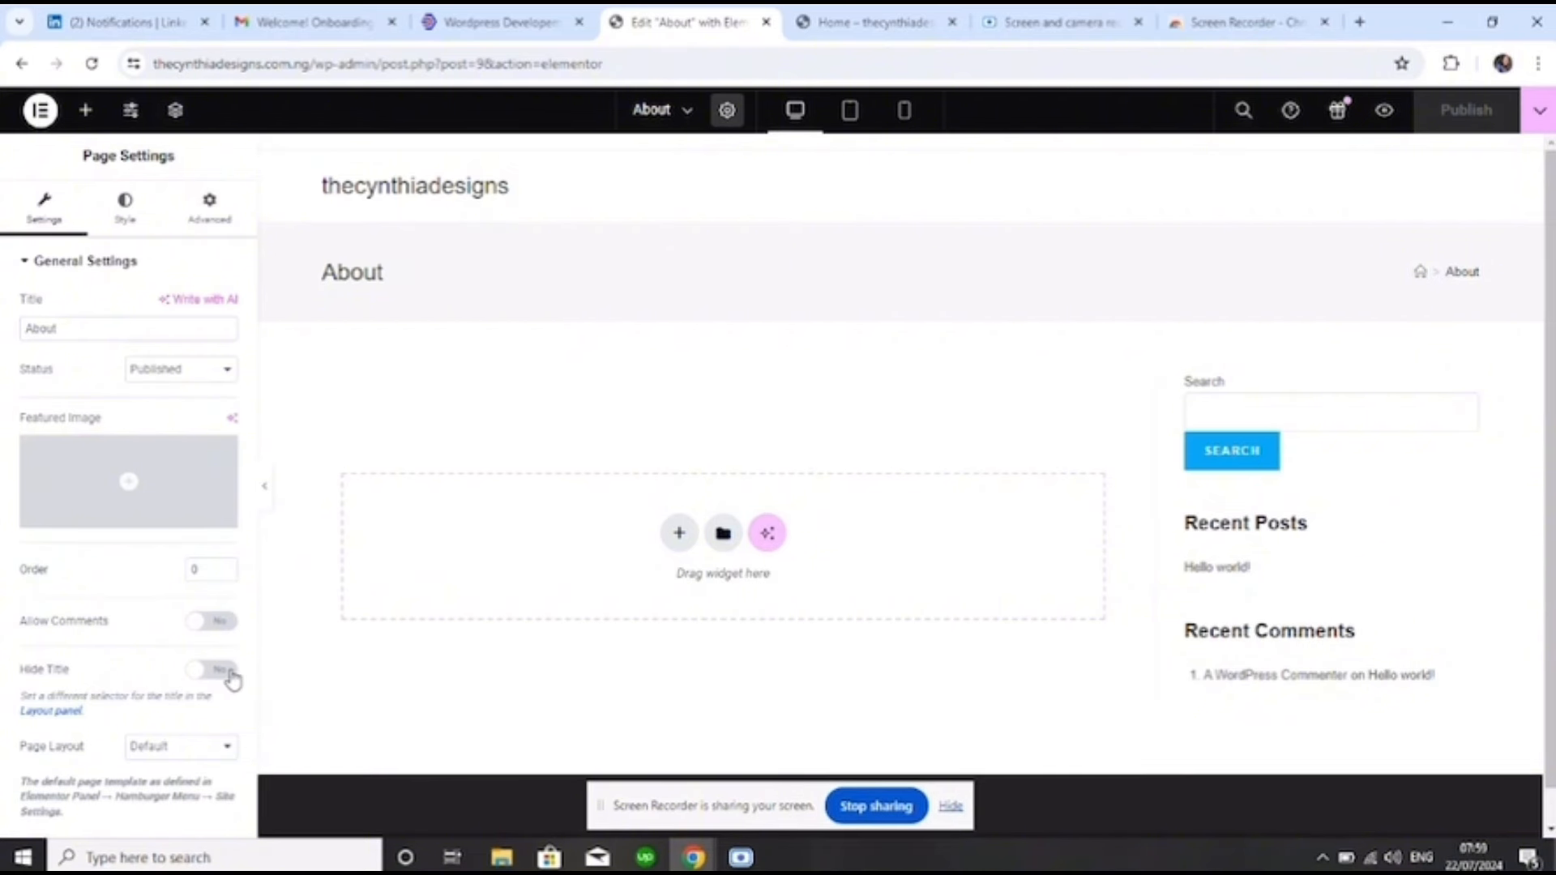
{"action": "left_click", "coordinate": [209, 670]}
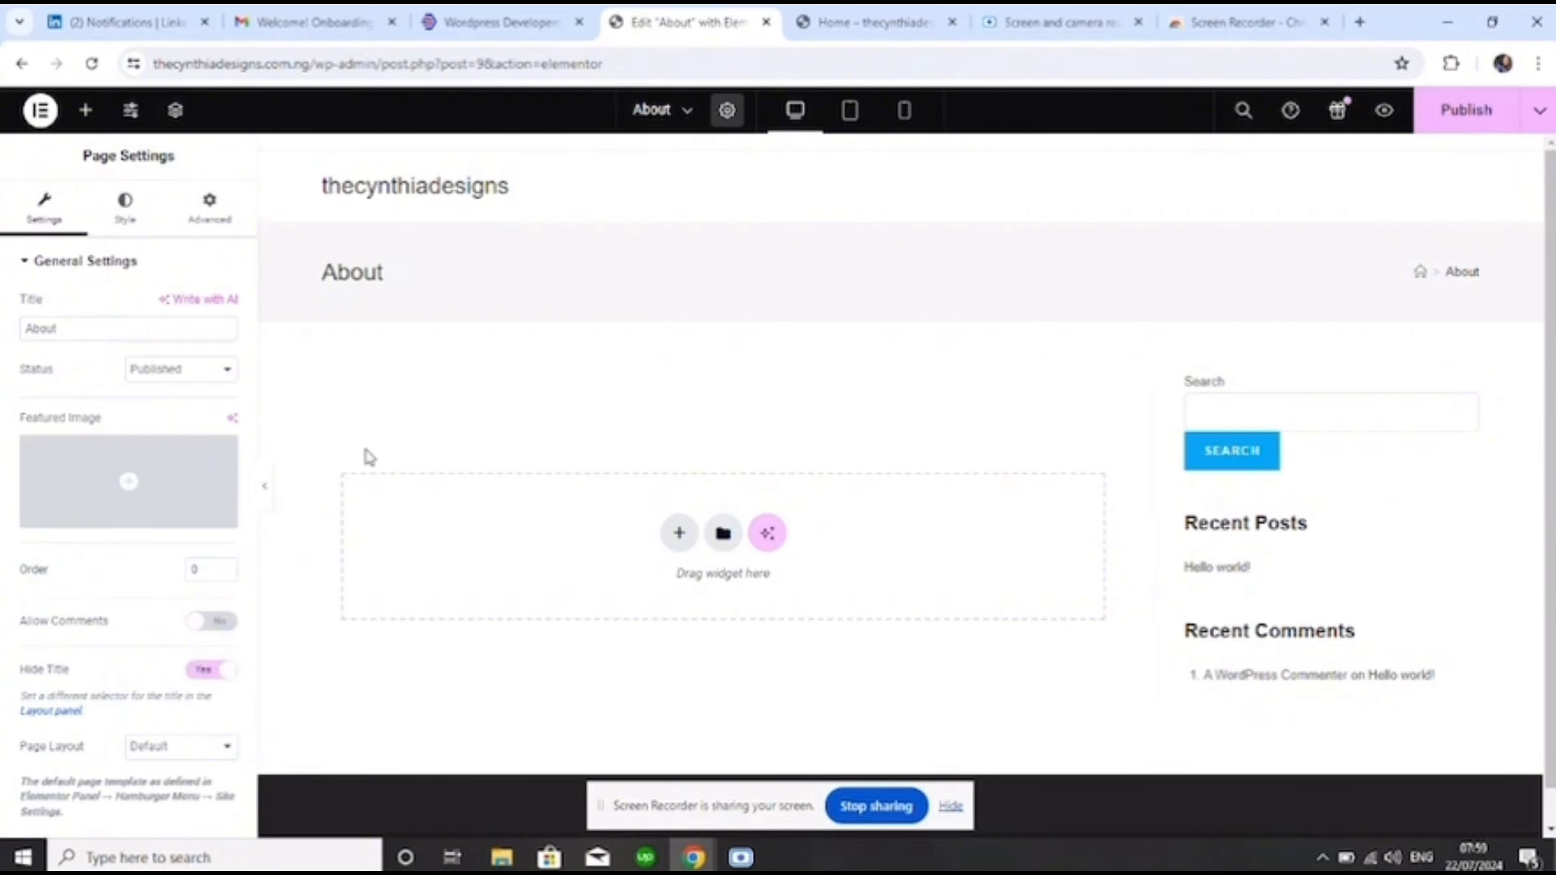
{"action": "mouse_move", "coordinate": [386, 264]}
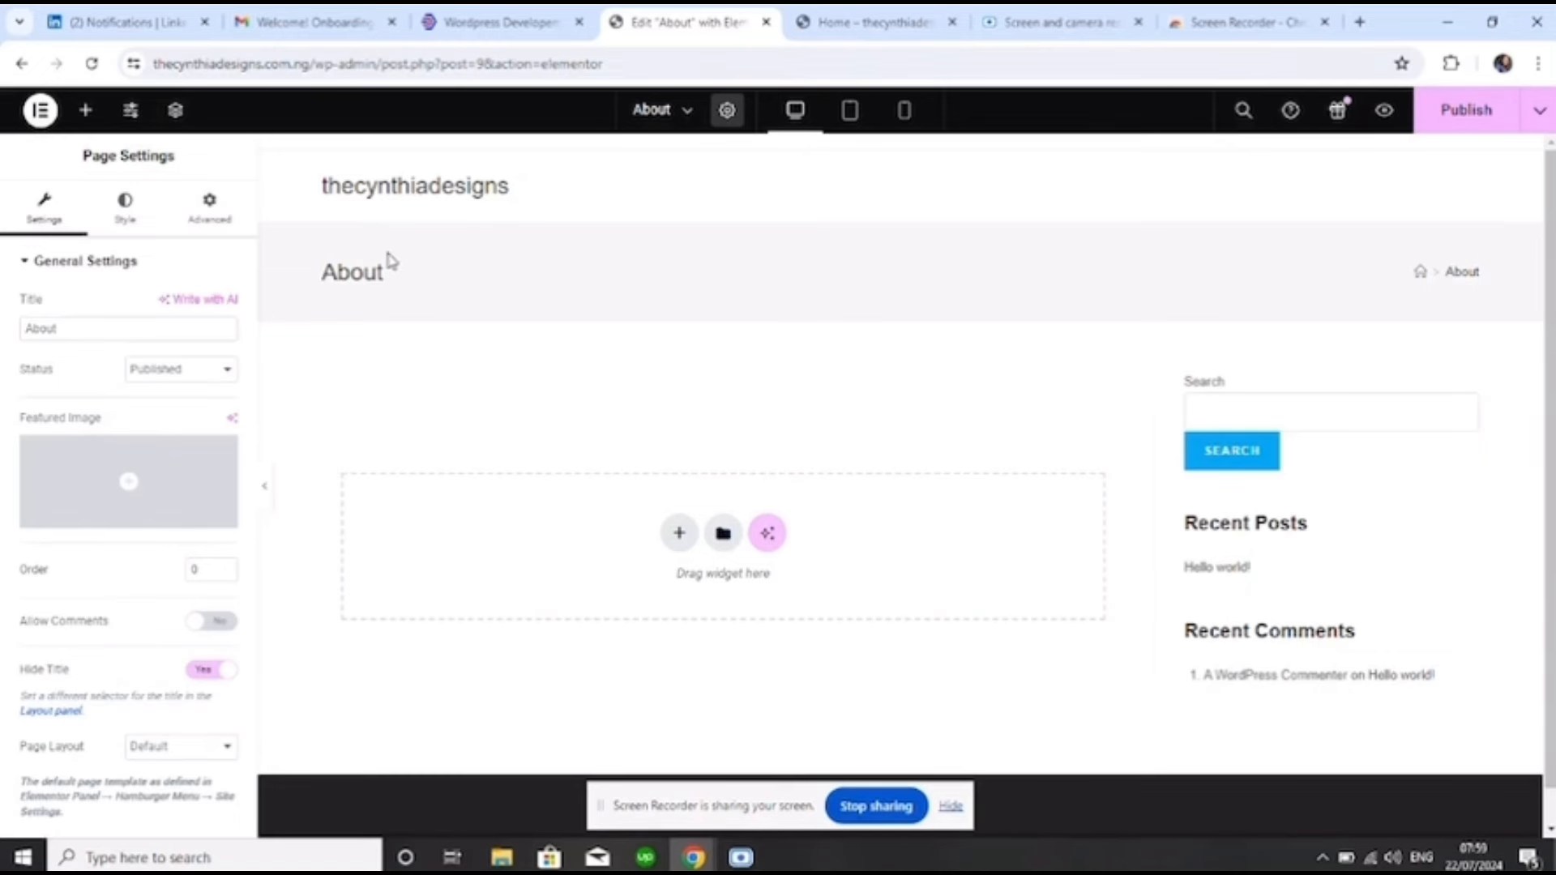
{"action": "left_click", "coordinate": [87, 64]}
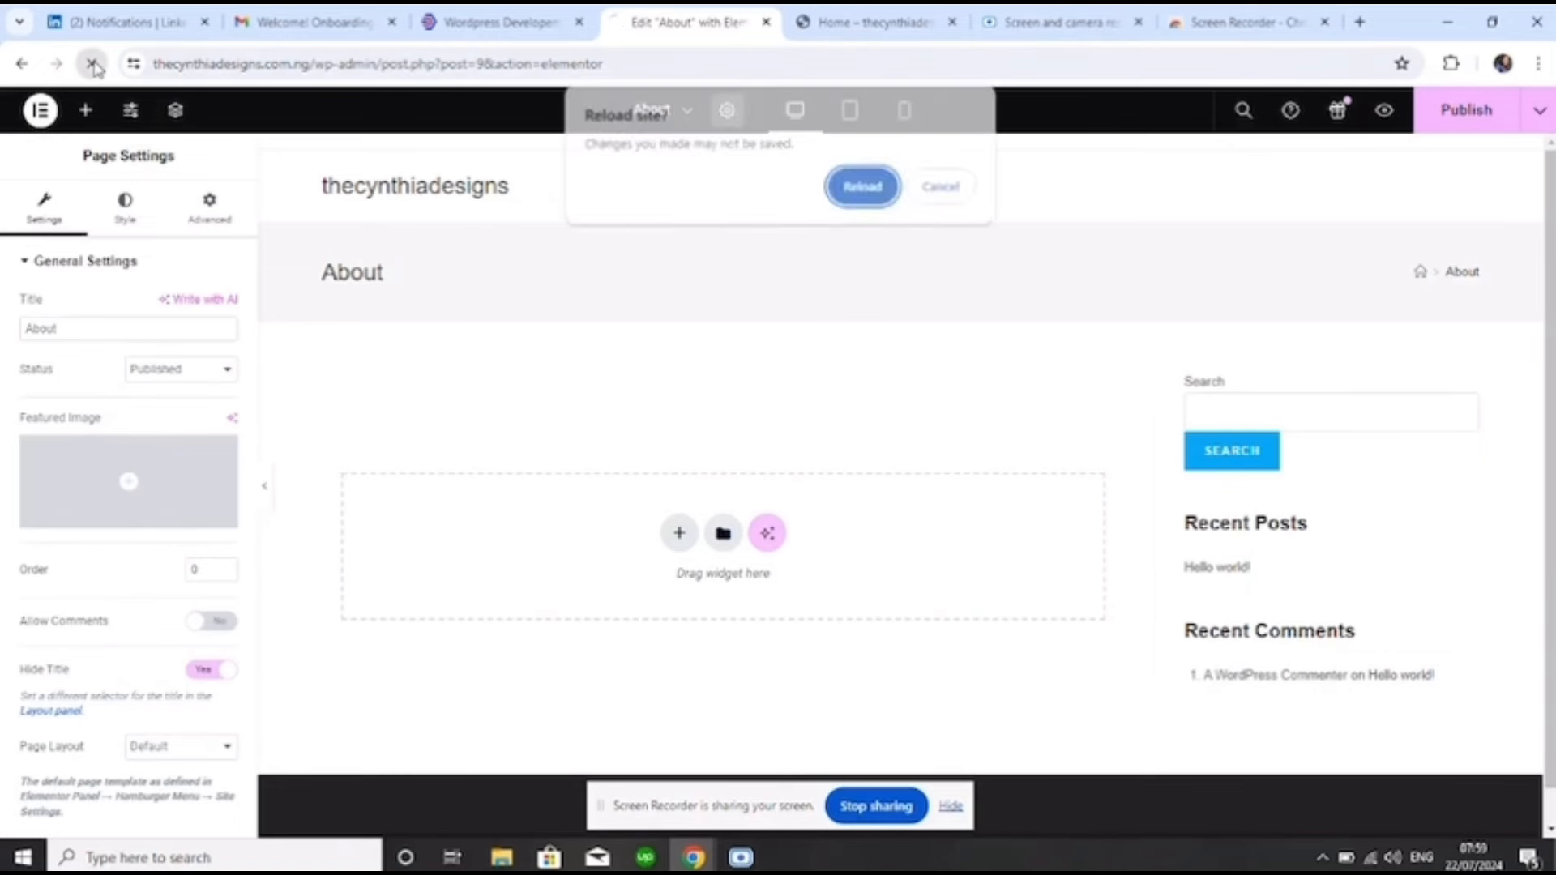
{"action": "left_click", "coordinate": [862, 187]}
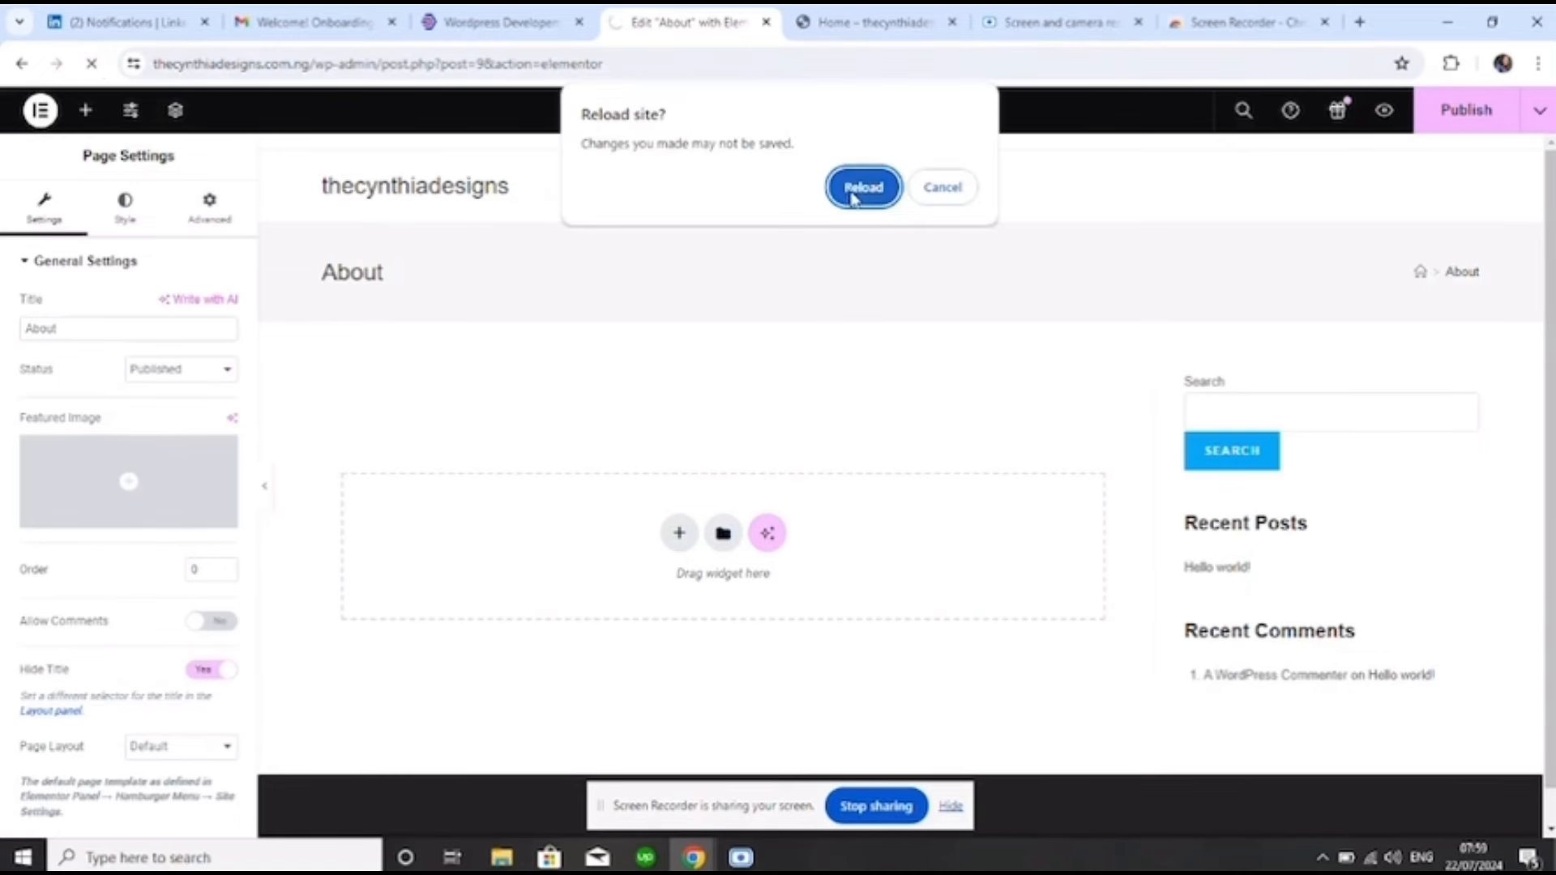